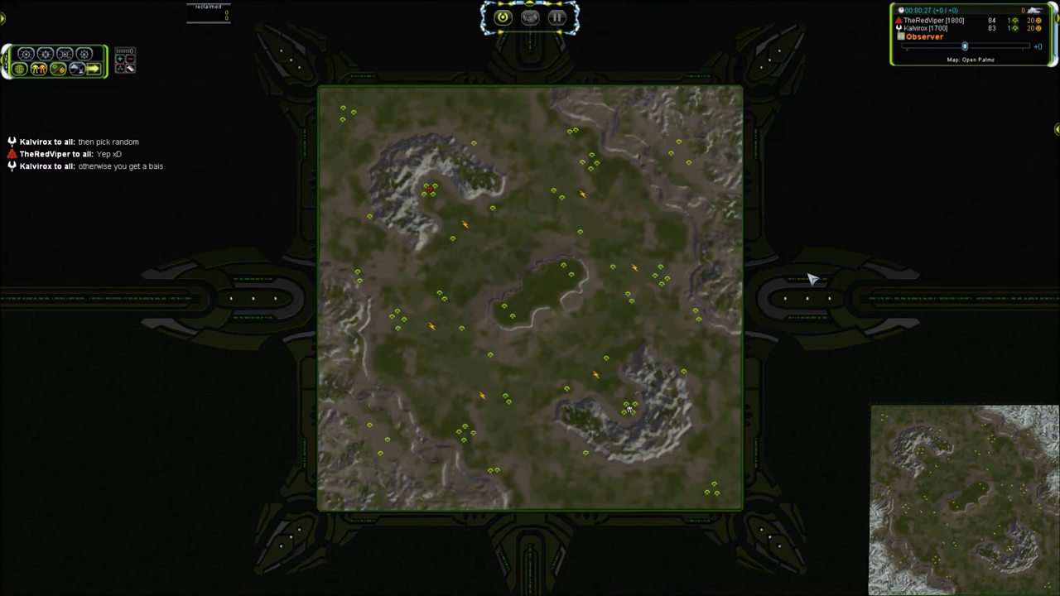
mouse_move(782, 281)
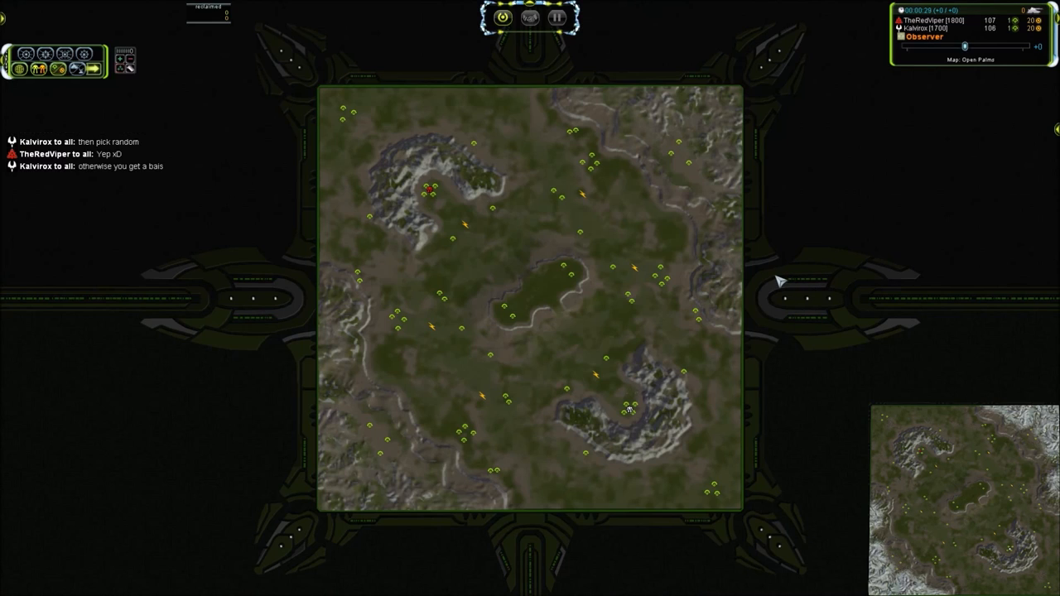
mouse_move(547, 324)
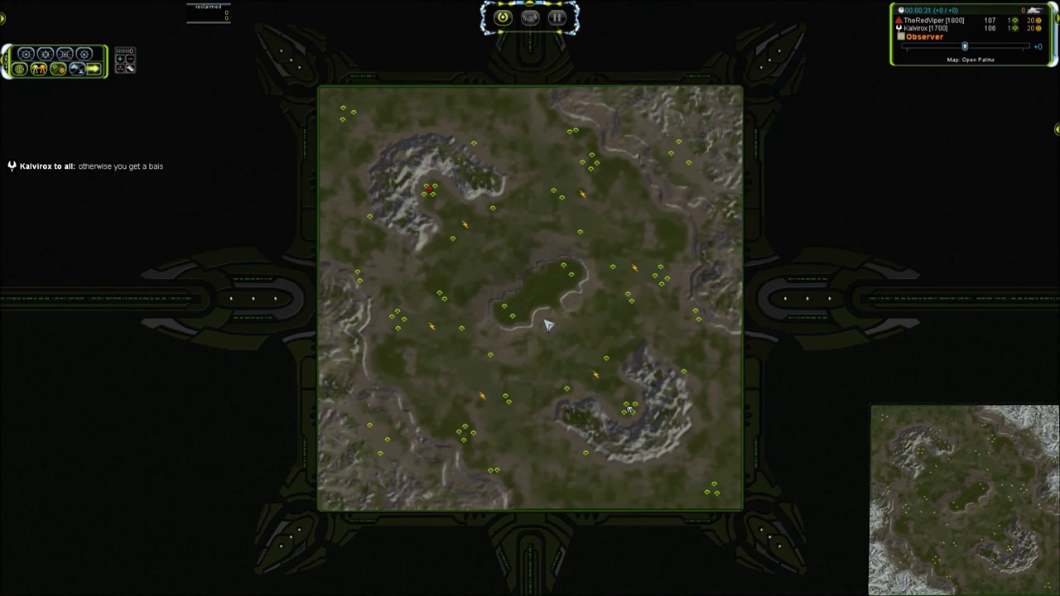
mouse_move(576, 338)
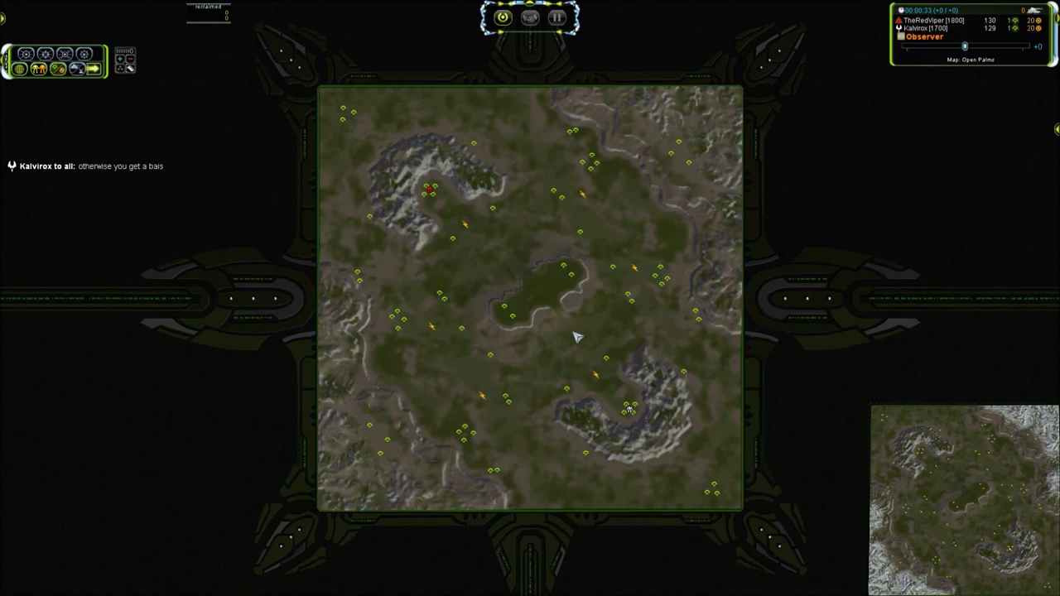
mouse_move(573, 361)
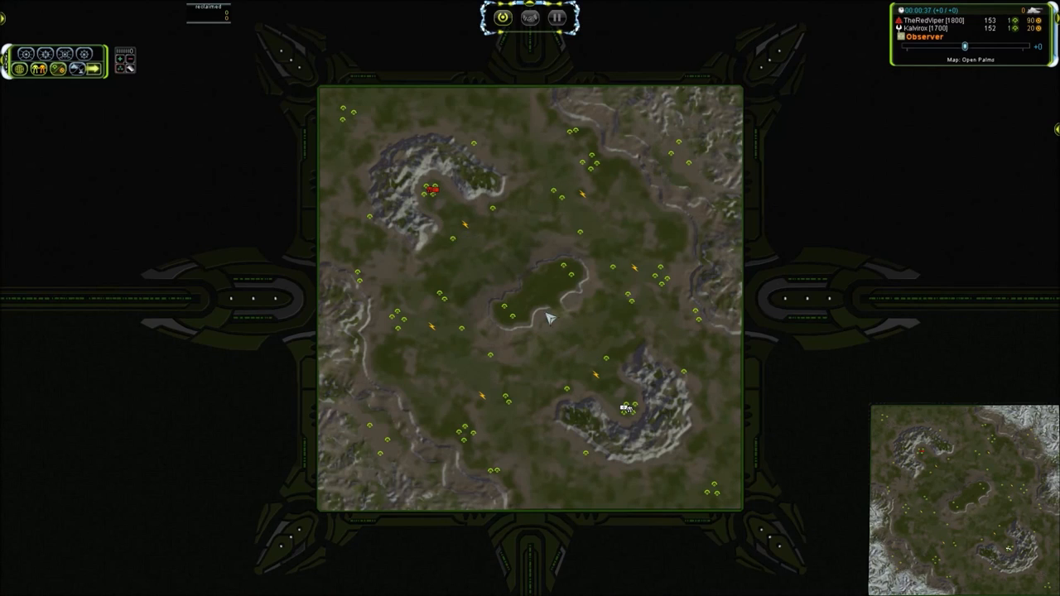
mouse_move(671, 322)
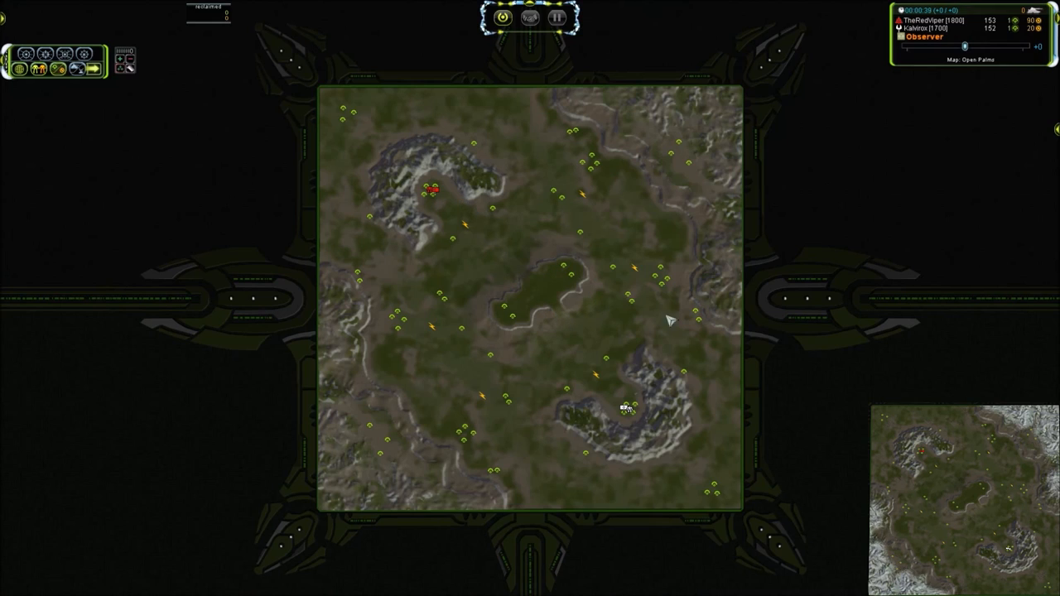
mouse_move(646, 368)
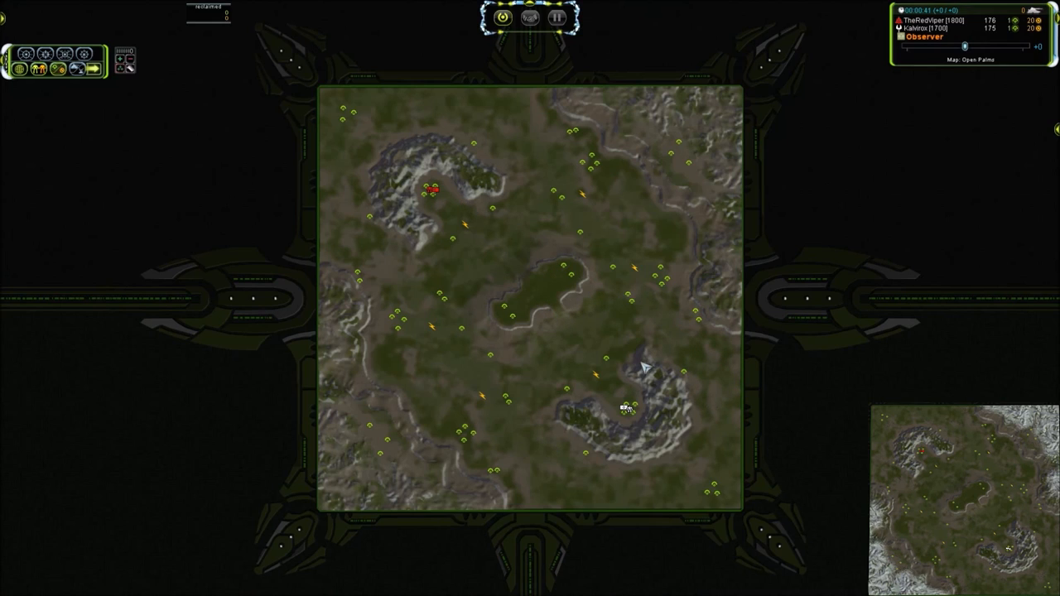
mouse_move(627, 445)
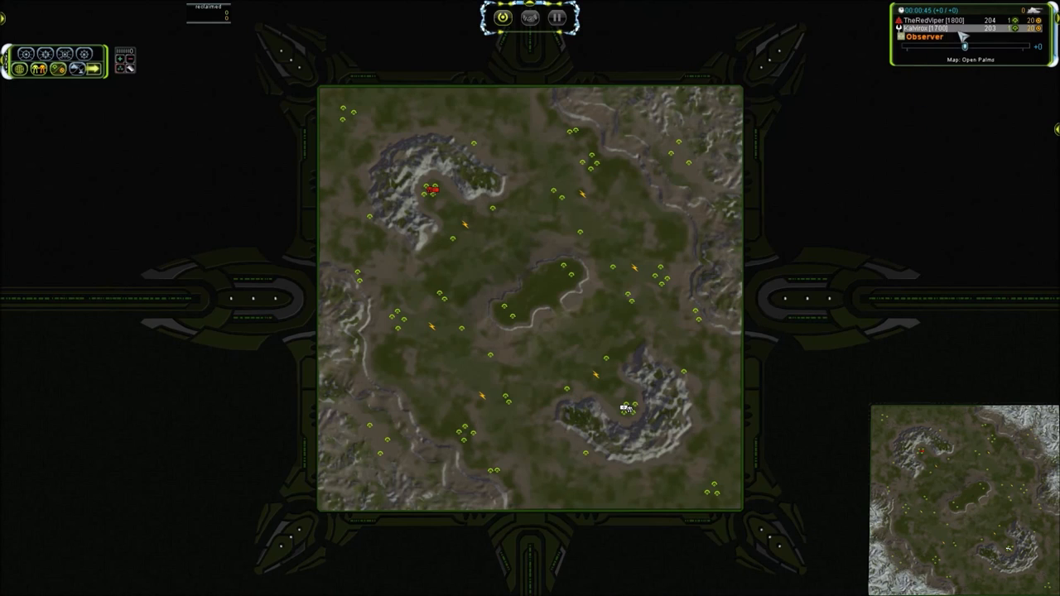
mouse_move(450, 277)
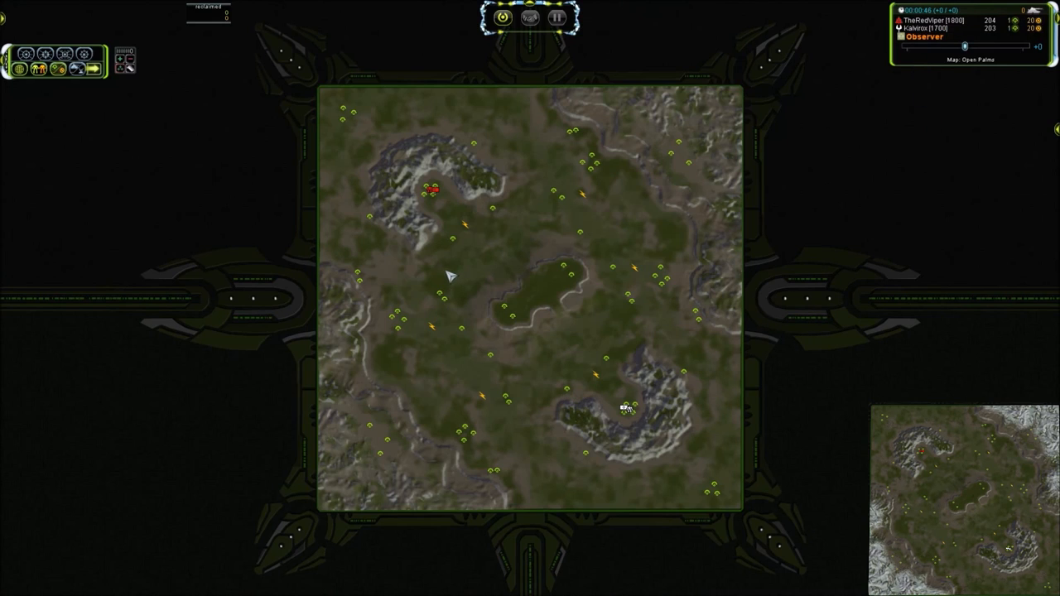
mouse_move(610, 298)
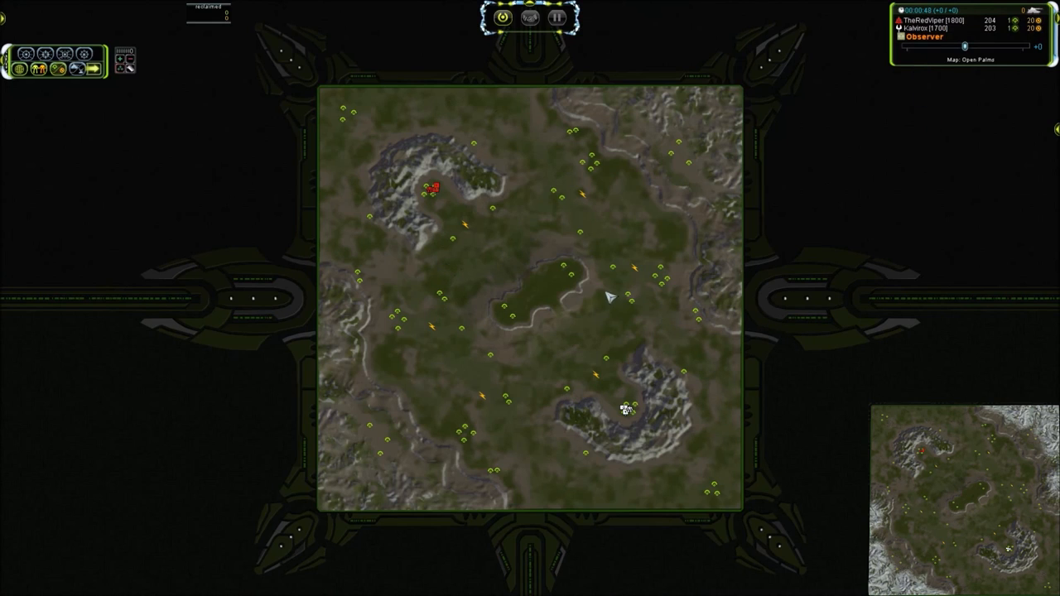
mouse_move(512, 259)
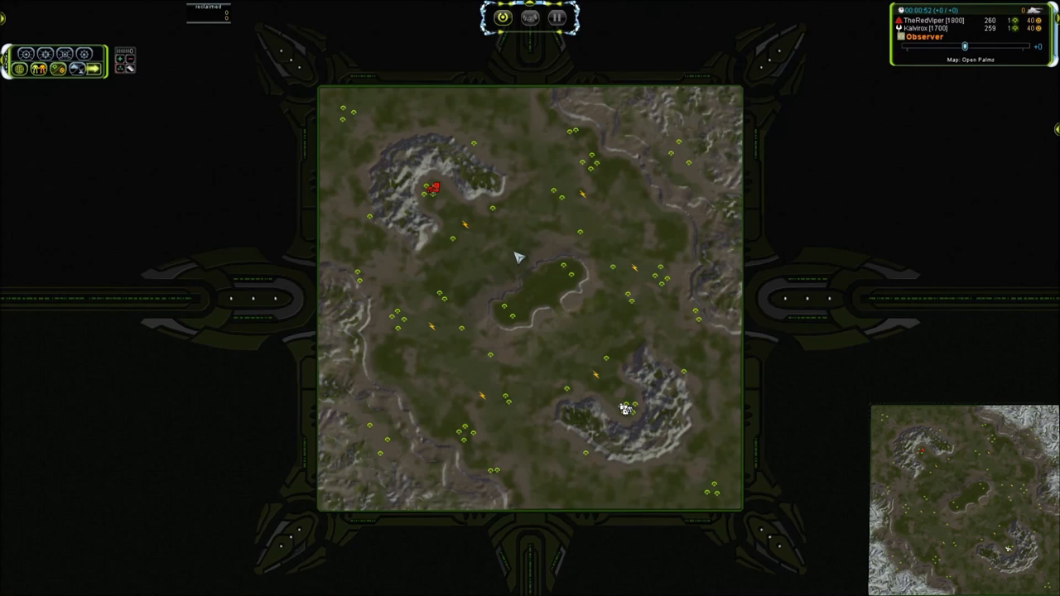
mouse_move(540, 282)
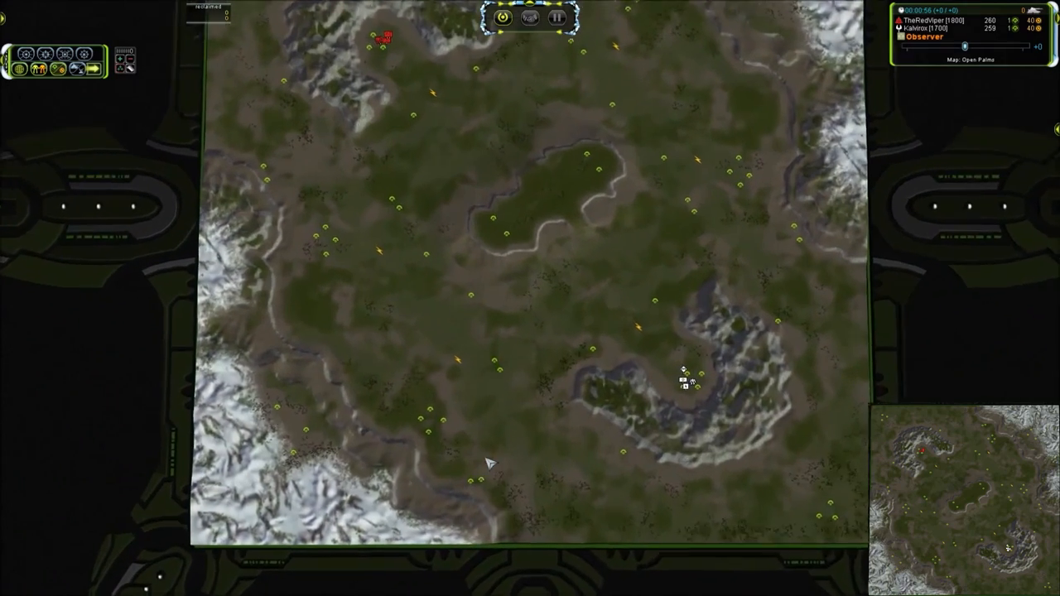
Step: Zoom the camera toward the white Aeon commander's start position on the crescent ridge
scroll(up, 3)
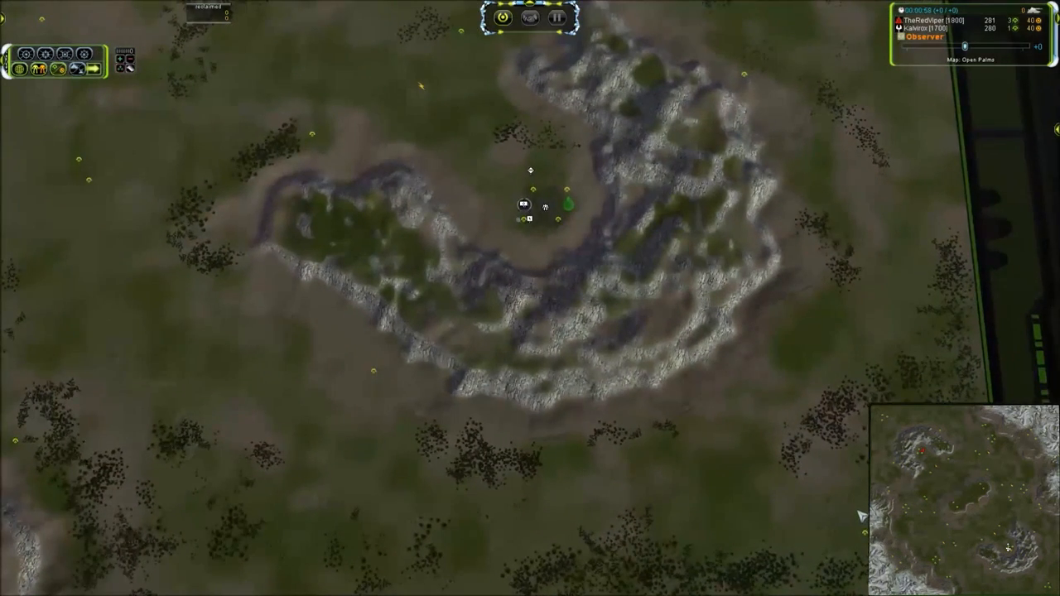
scroll(down, 3)
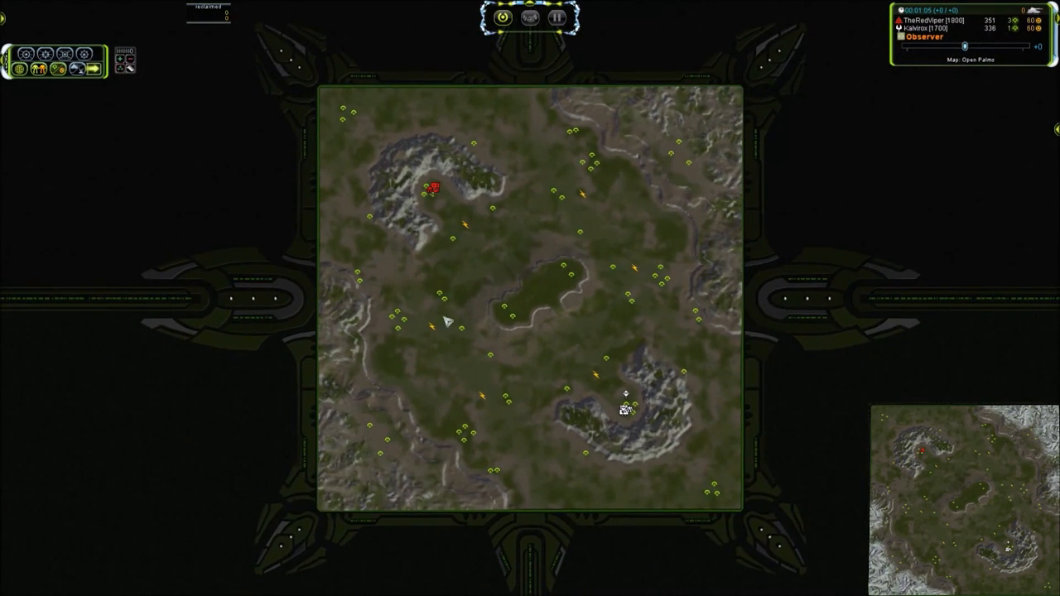
mouse_move(655, 141)
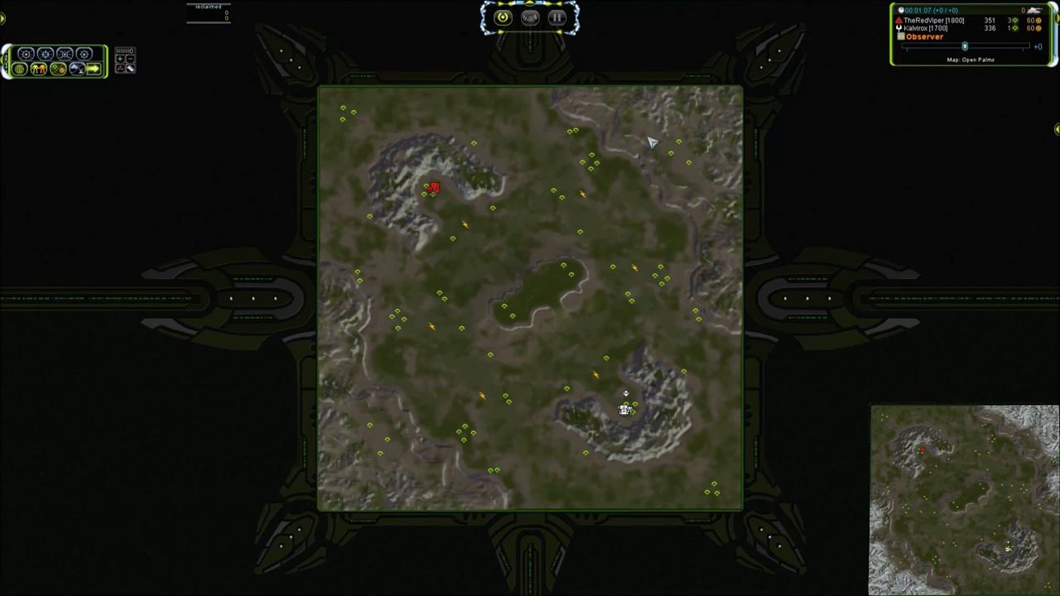
mouse_move(490, 429)
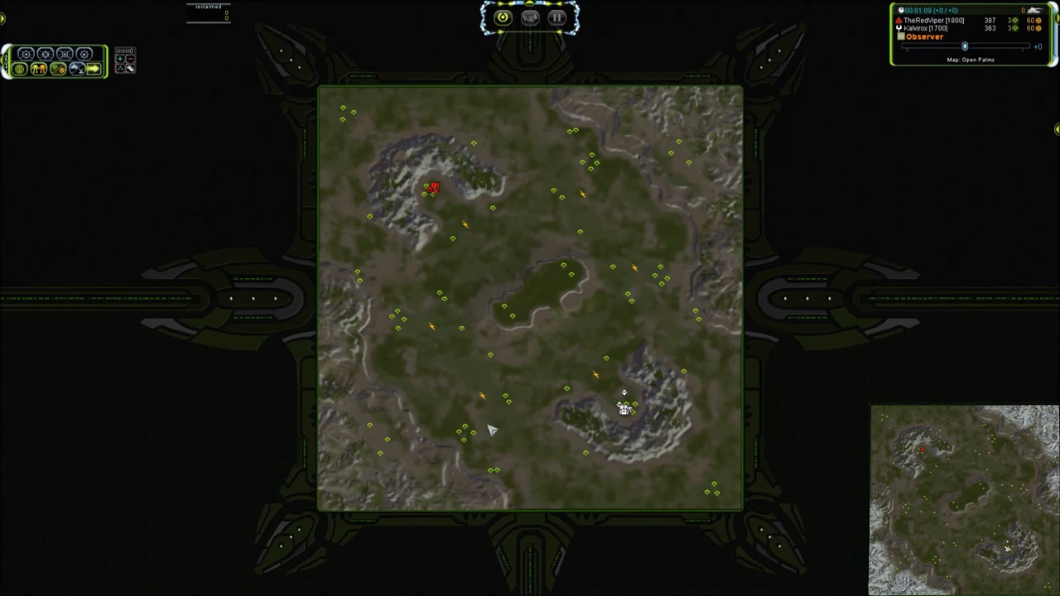
mouse_move(713, 406)
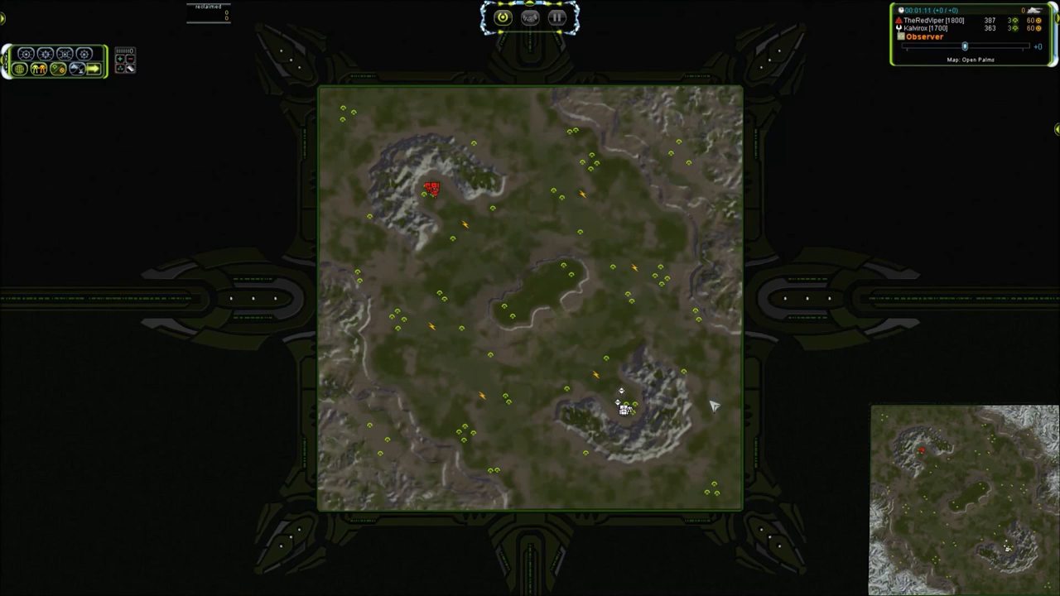
mouse_move(540, 472)
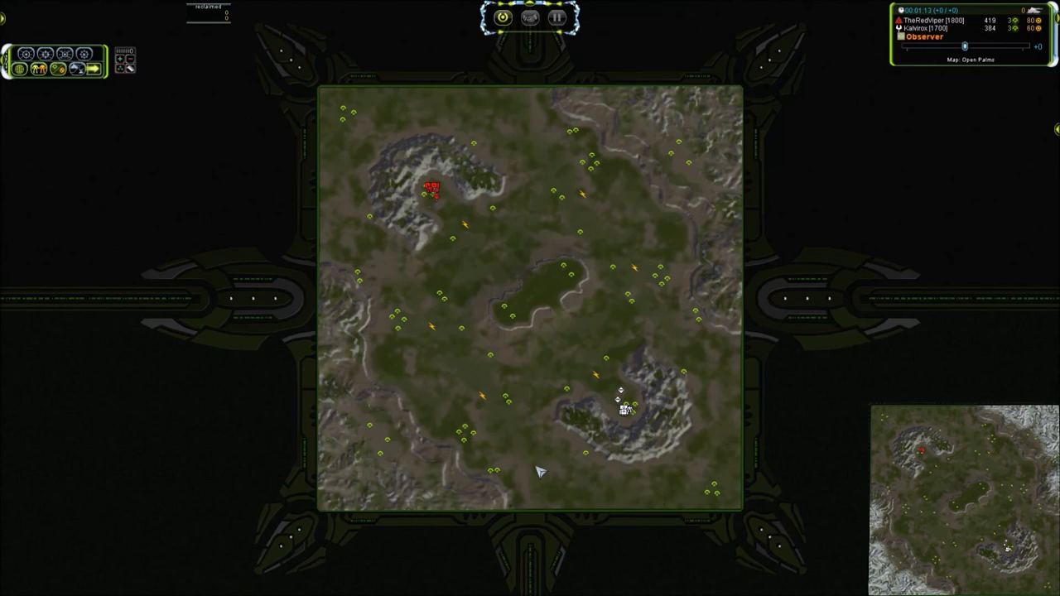
mouse_move(699, 331)
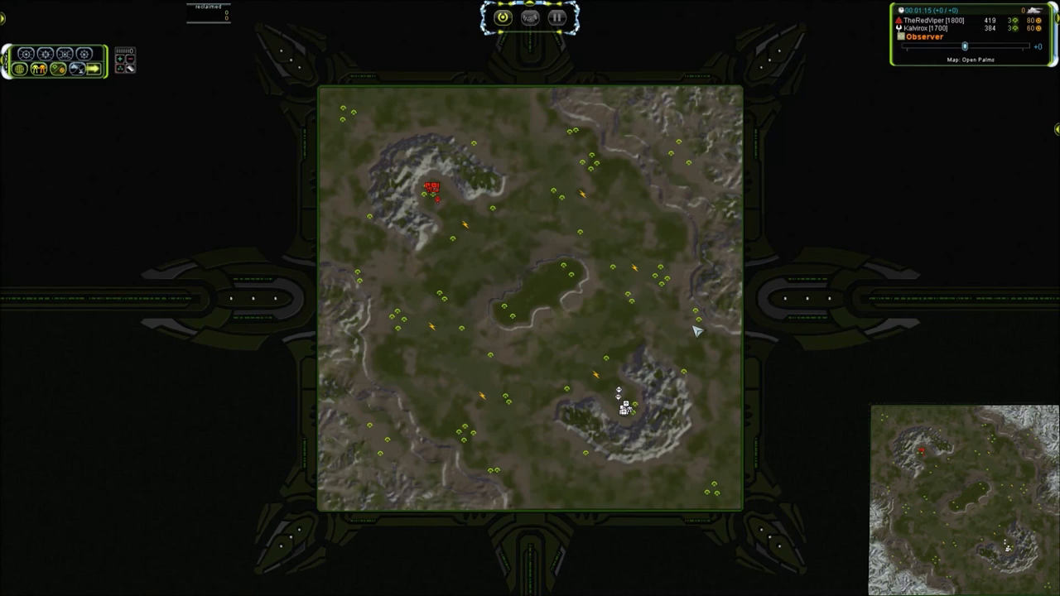
mouse_move(663, 407)
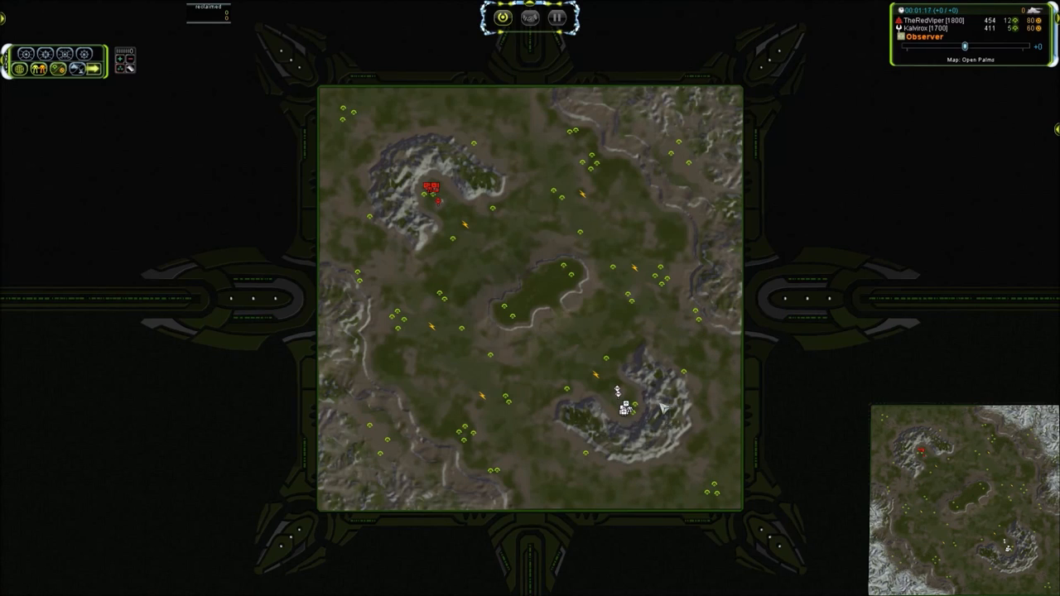
mouse_move(439, 268)
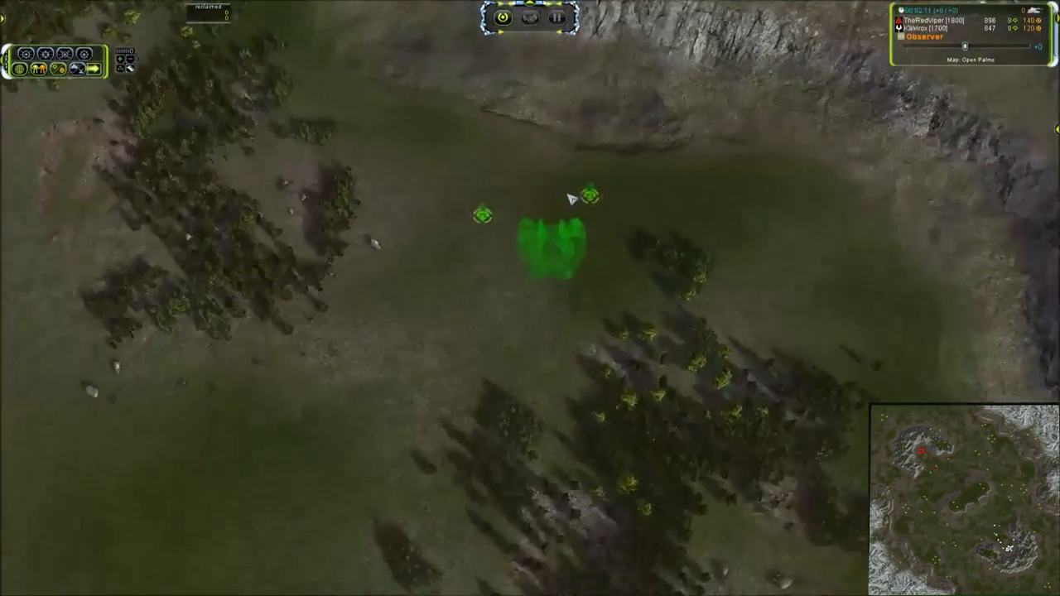
Step: Zoom out to a medium view of the Aeon units beside the rocky ridge
scroll(down, 3)
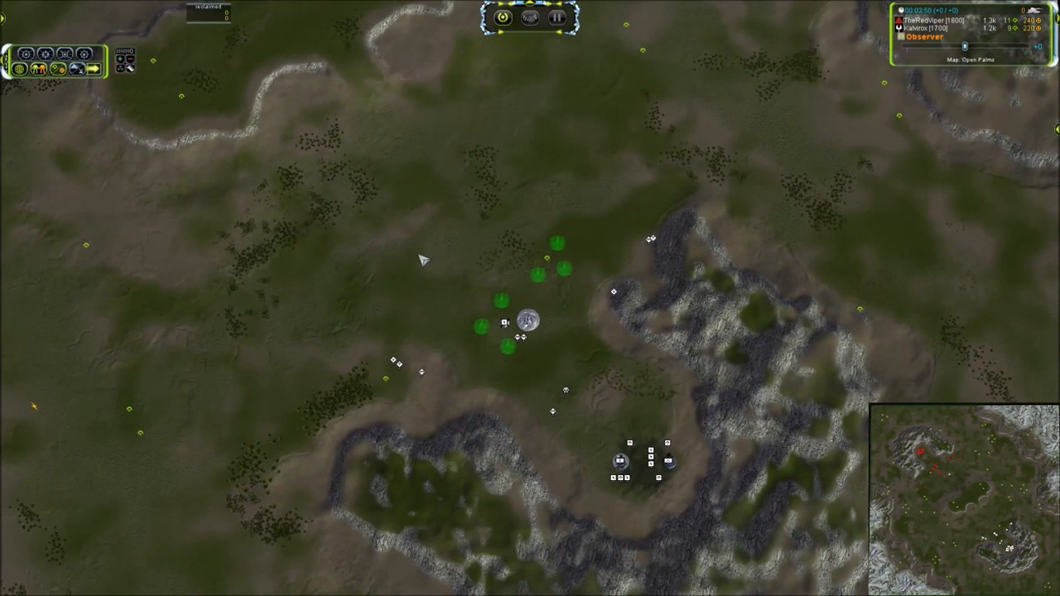
Step: Zoom fully out to the strategic overview of Open Palms
scroll(down, 3)
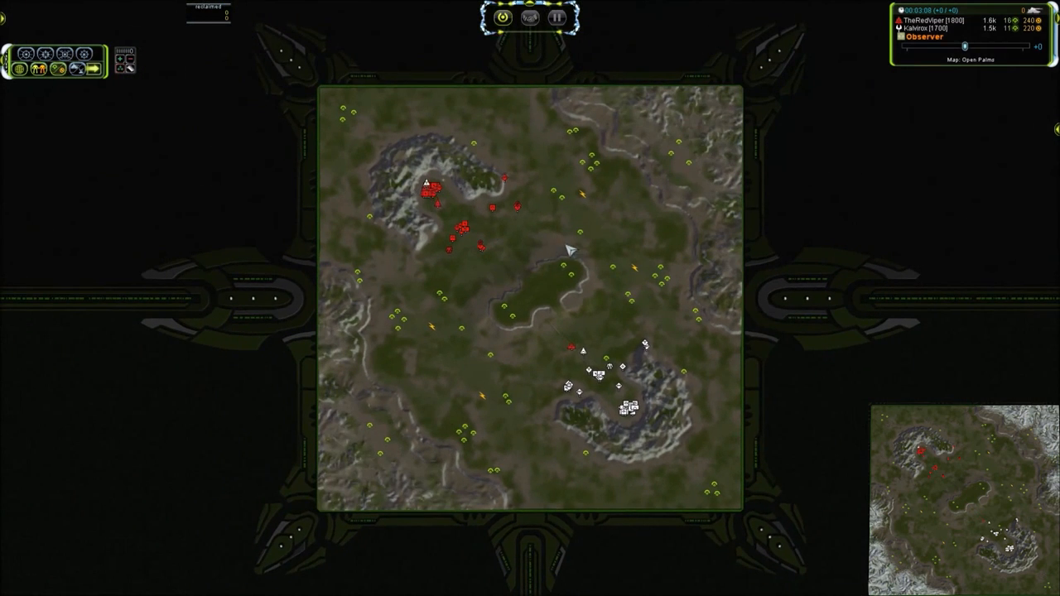
Step: Zoom the camera in on the Aeon units clustered by the southern outcrop
scroll(down, 3)
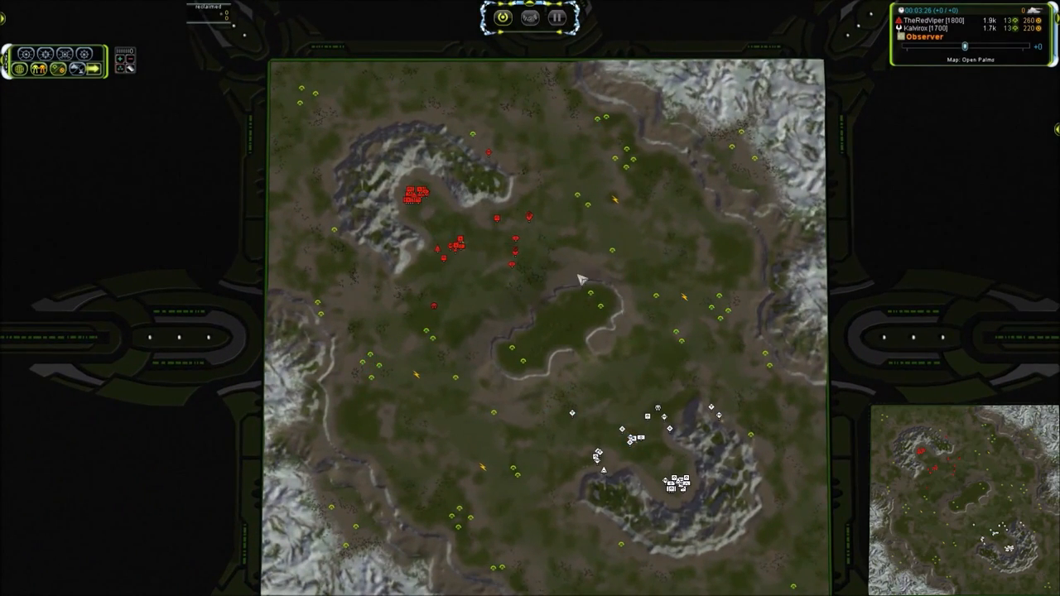
scroll(up, 3)
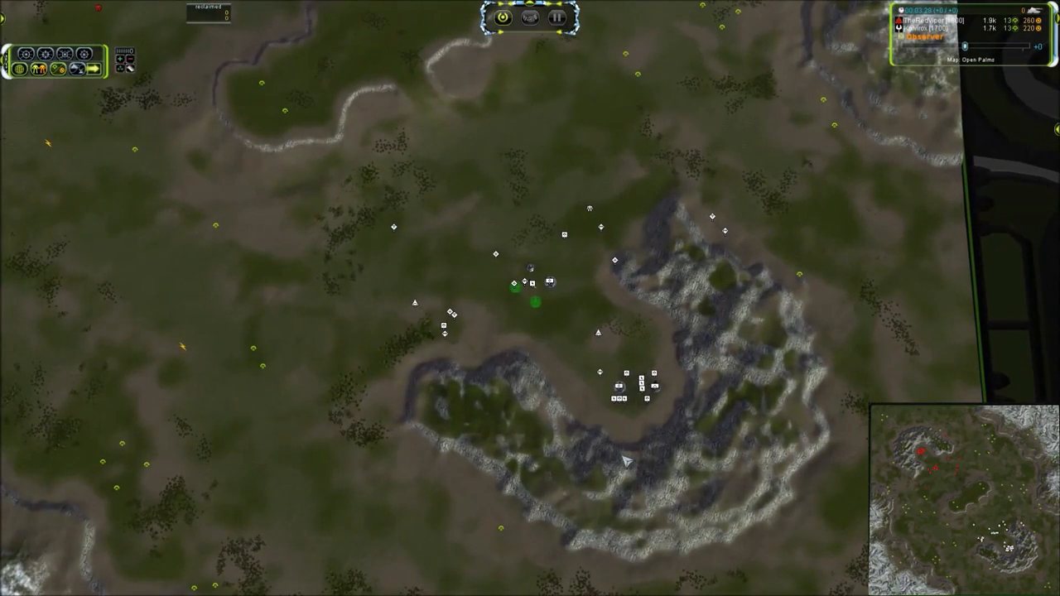
scroll(down, 3)
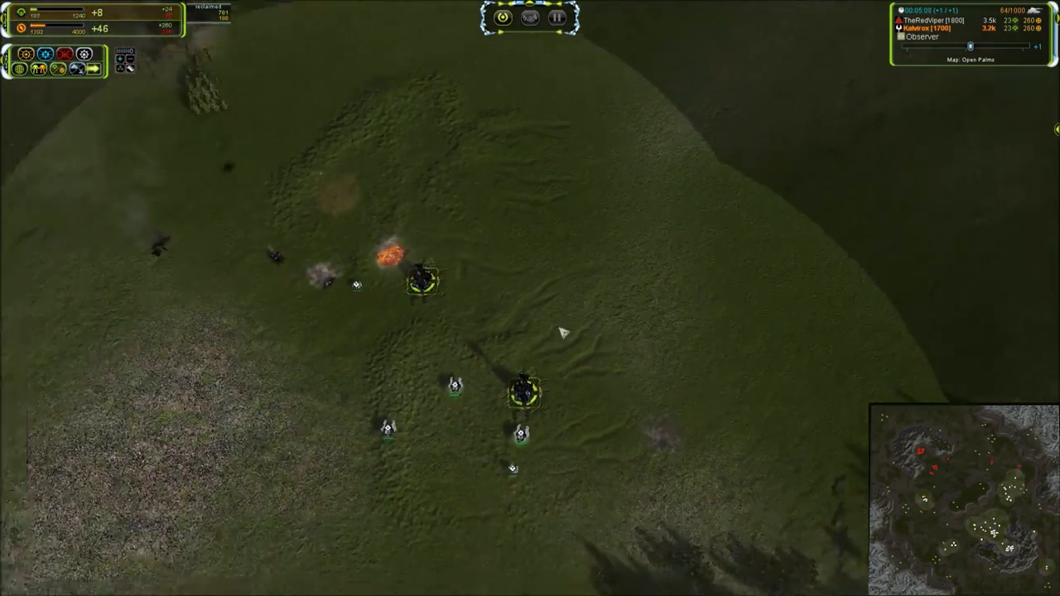
Step: Adjust the zoom to show the Cybran units among the highlighted mid-map structures
scroll(down, 3)
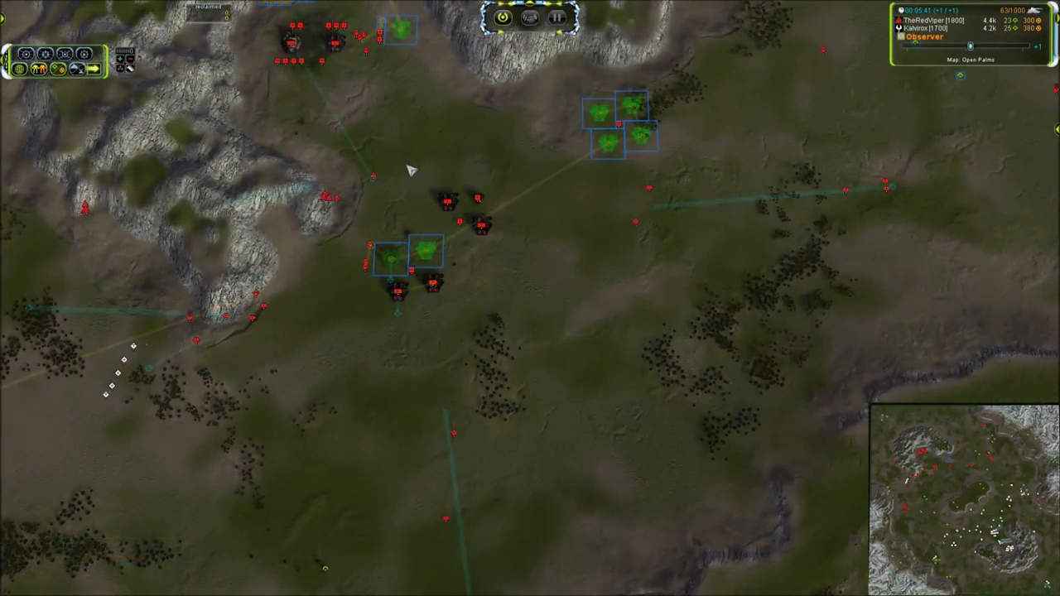
scroll(down, 3)
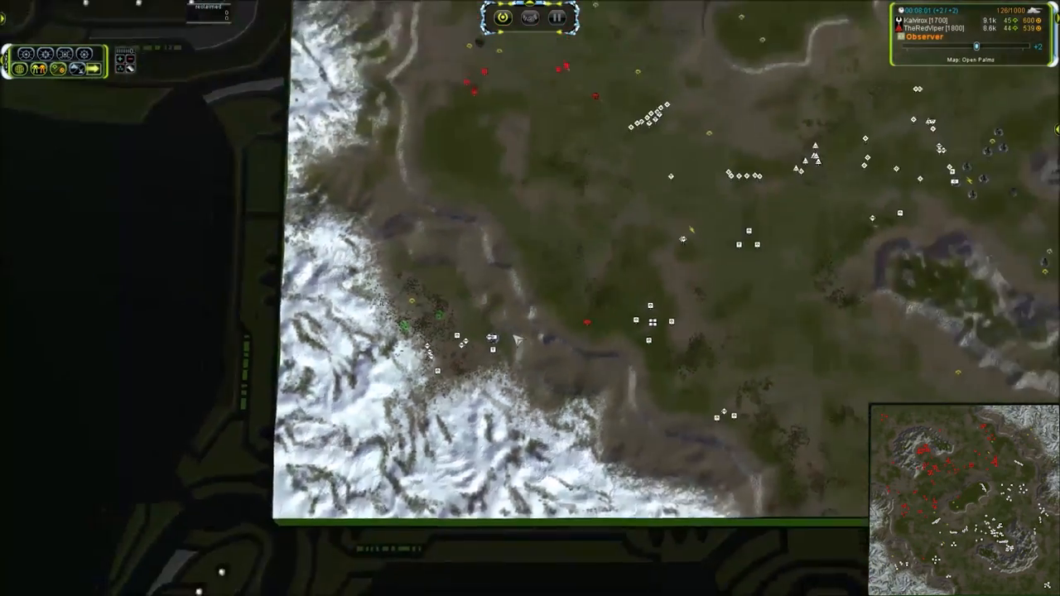
Step: Zoom to follow the advancing Aeon column with the Cybran group at upper left
scroll(down, 3)
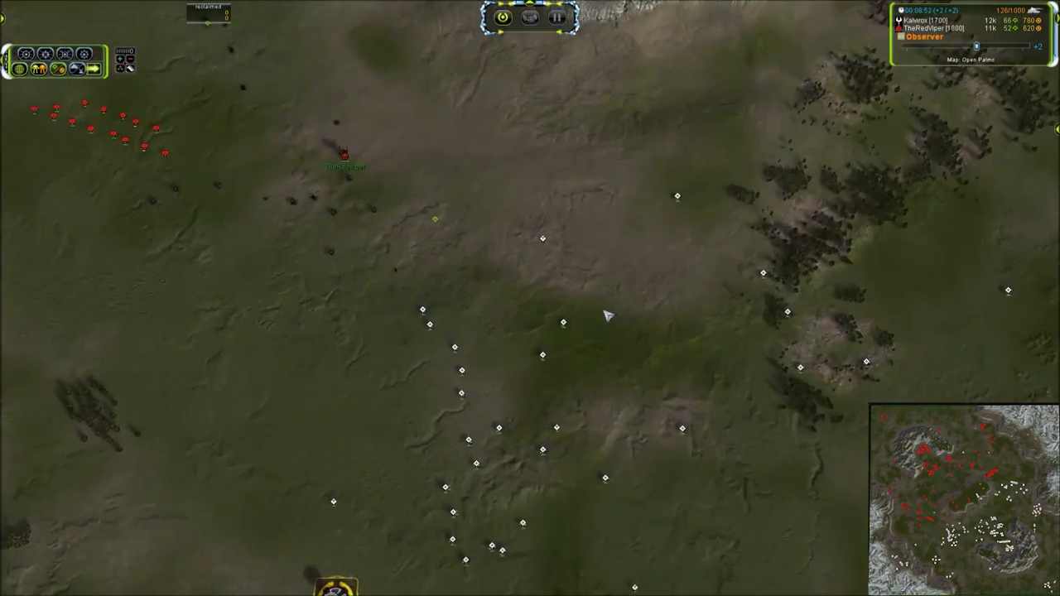
Step: Select the Aeon Tech 2 Land Factory HQ in the factory cluster
click(344, 156)
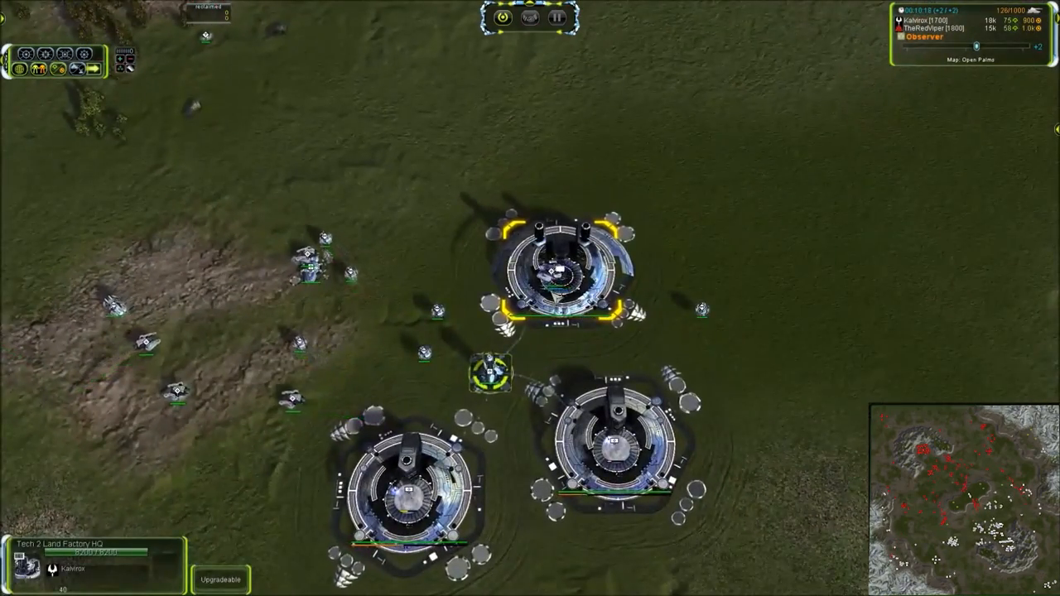
scroll(down, 3)
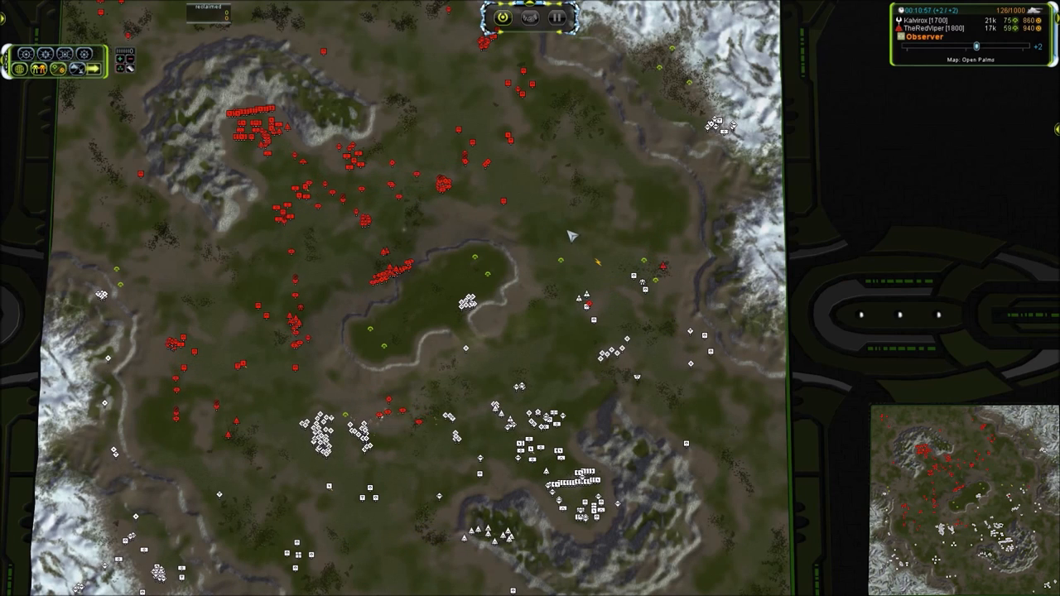
mouse_move(497, 311)
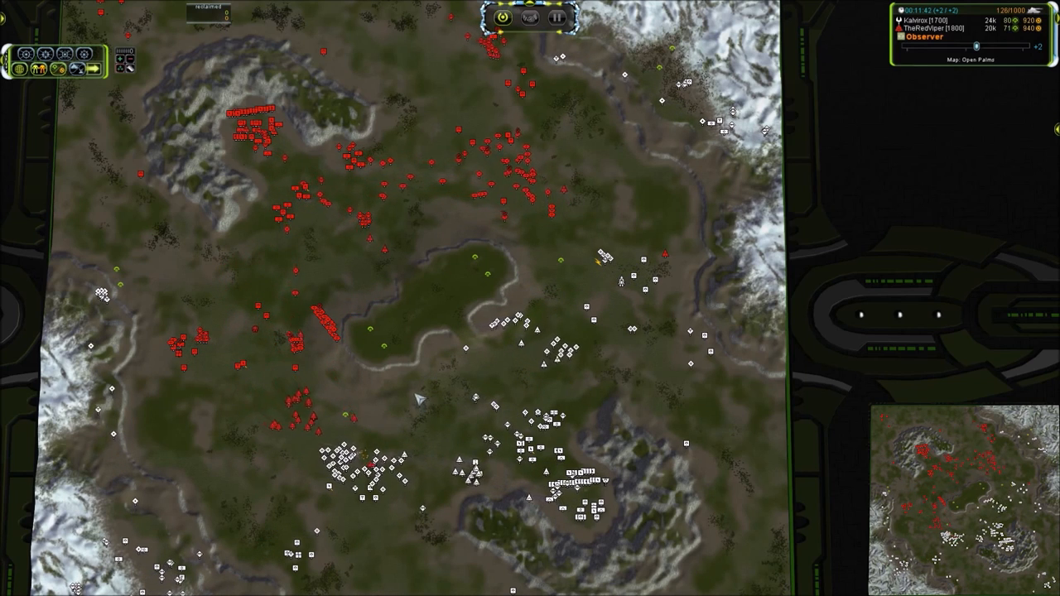
mouse_move(472, 381)
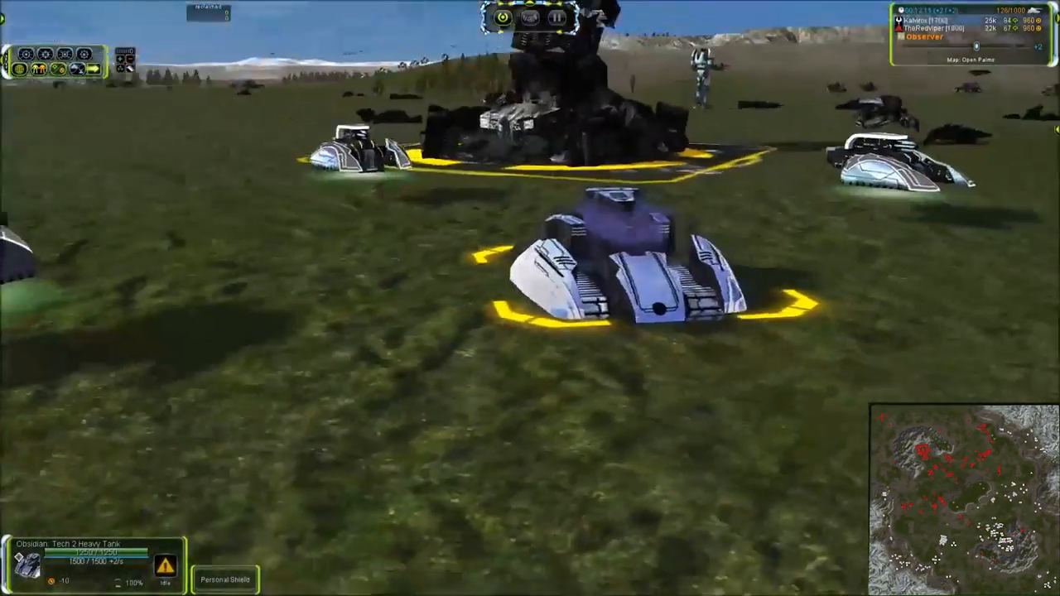
scroll(down, 3)
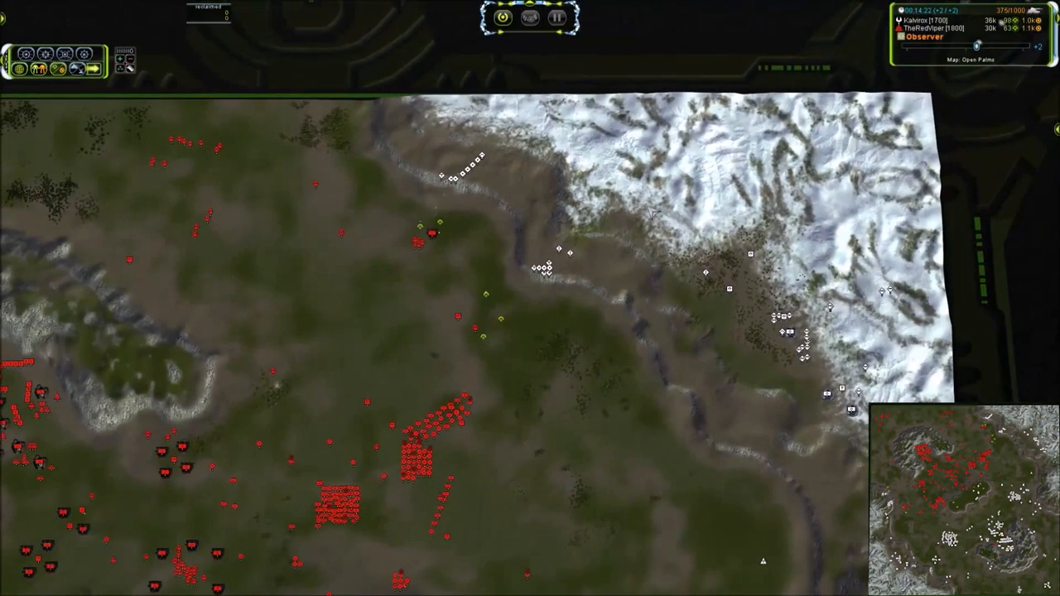
Step: Select the red Cybran Tech 1 Land Factory to show its info panel
click(556, 250)
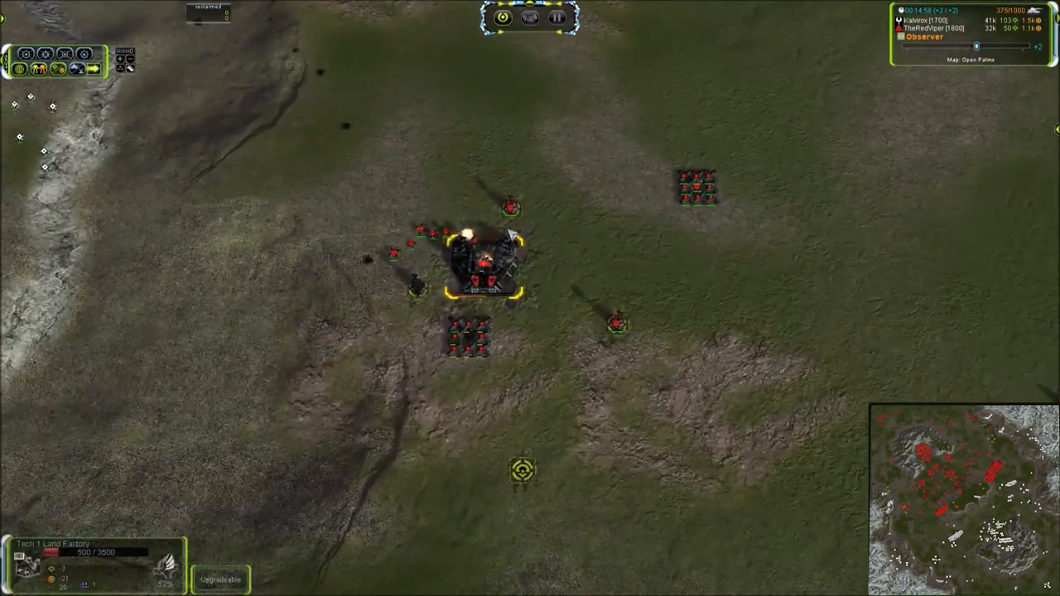
click(619, 323)
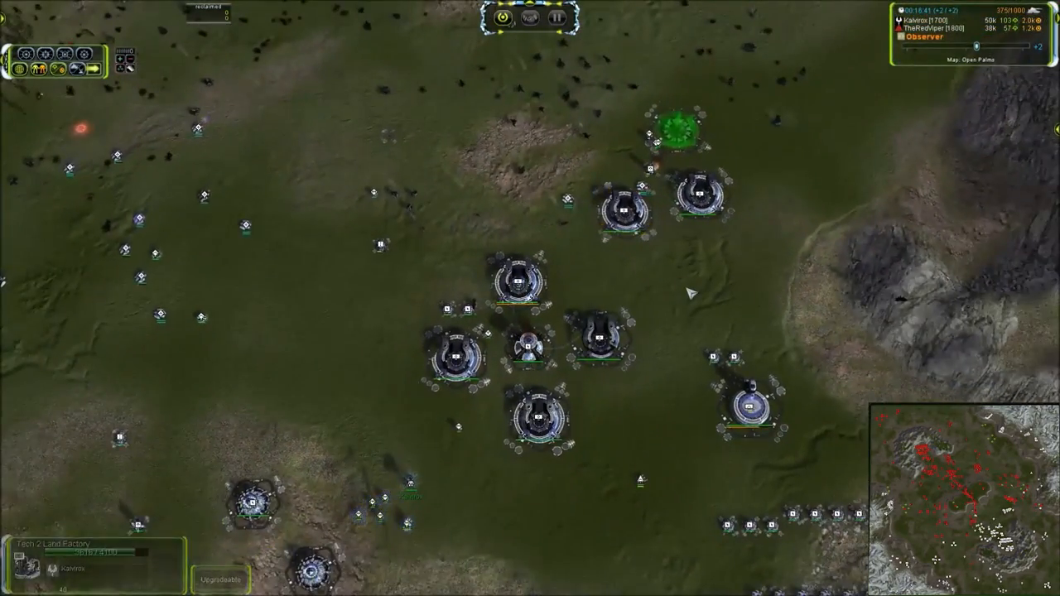
Step: Zoom out over the map centre to show Aeon units massed below the Cybran forces
scroll(down, 3)
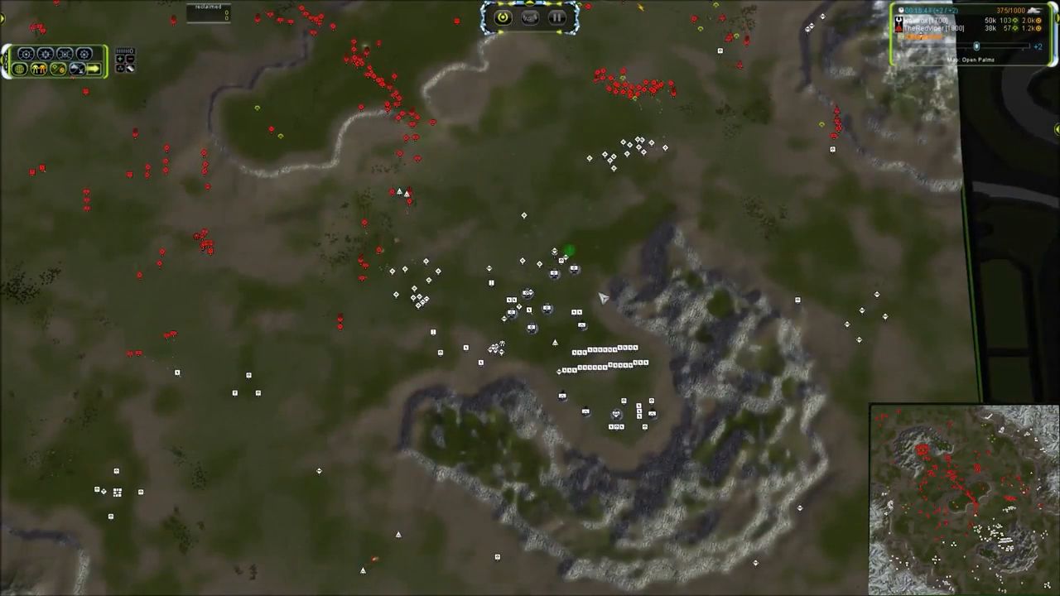
Step: Zoom fully out to the full Open Palms map with both armies' positions
scroll(down, 3)
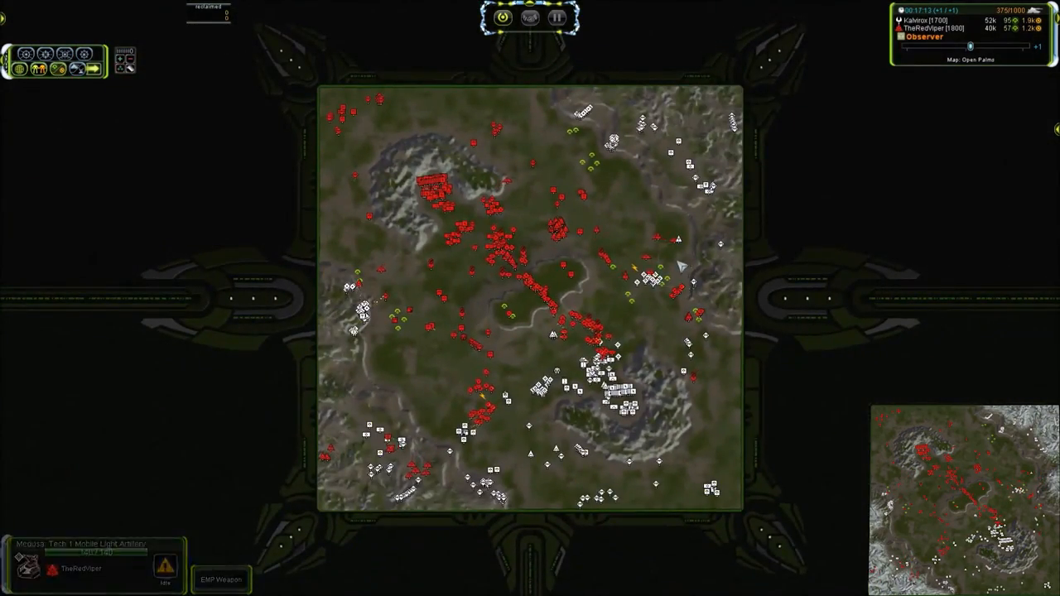
Step: Zoom in from the strategic view onto the central grassland where red Cybran forces advance
scroll(up, 3)
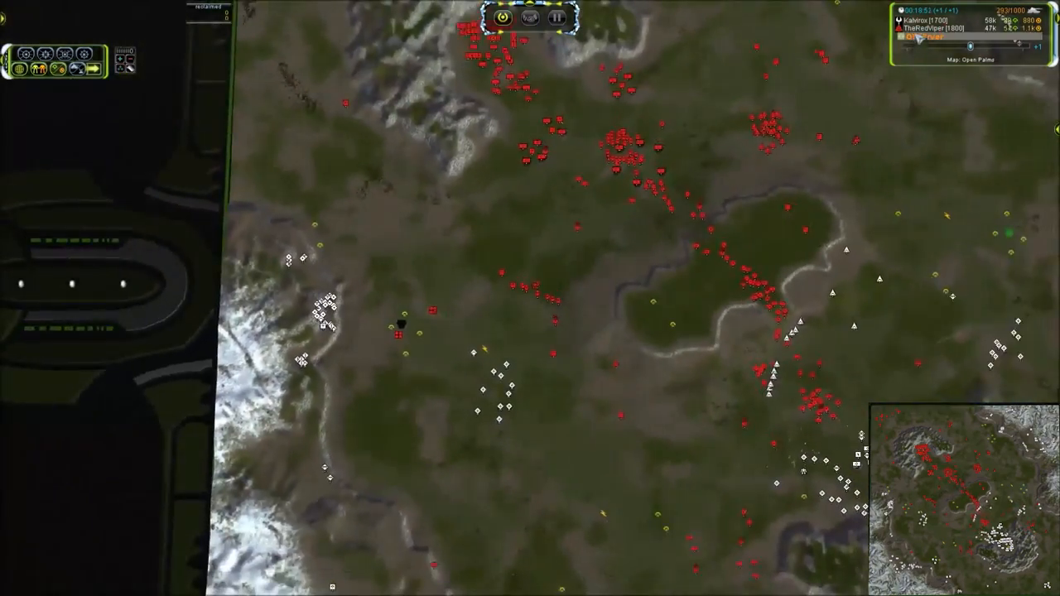
Step: Observe both armies around the central plateau, then pull back out to the full Open Palms overview
click(530, 285)
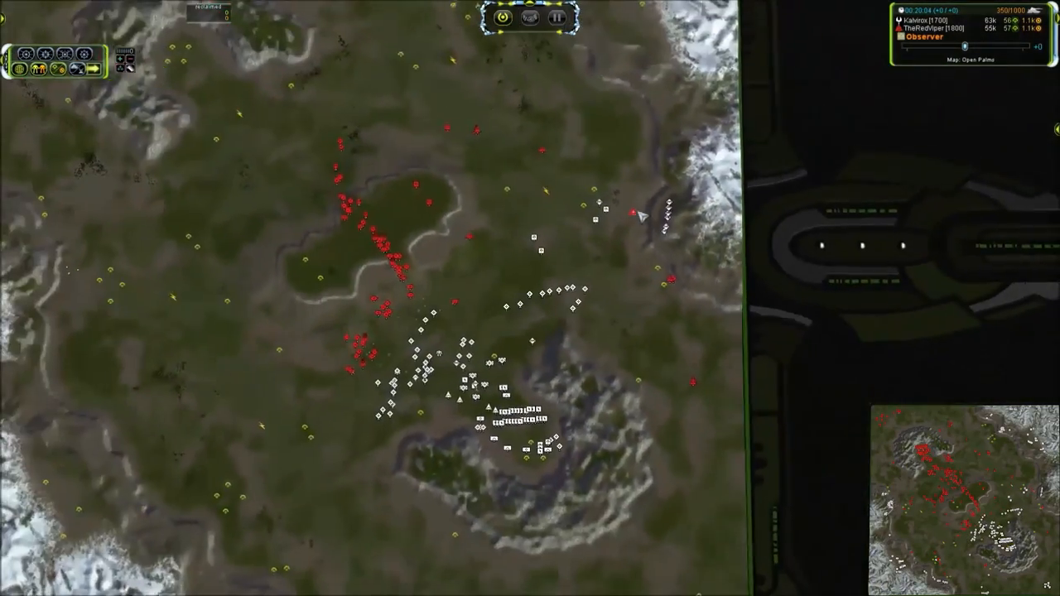
scroll(down, 3)
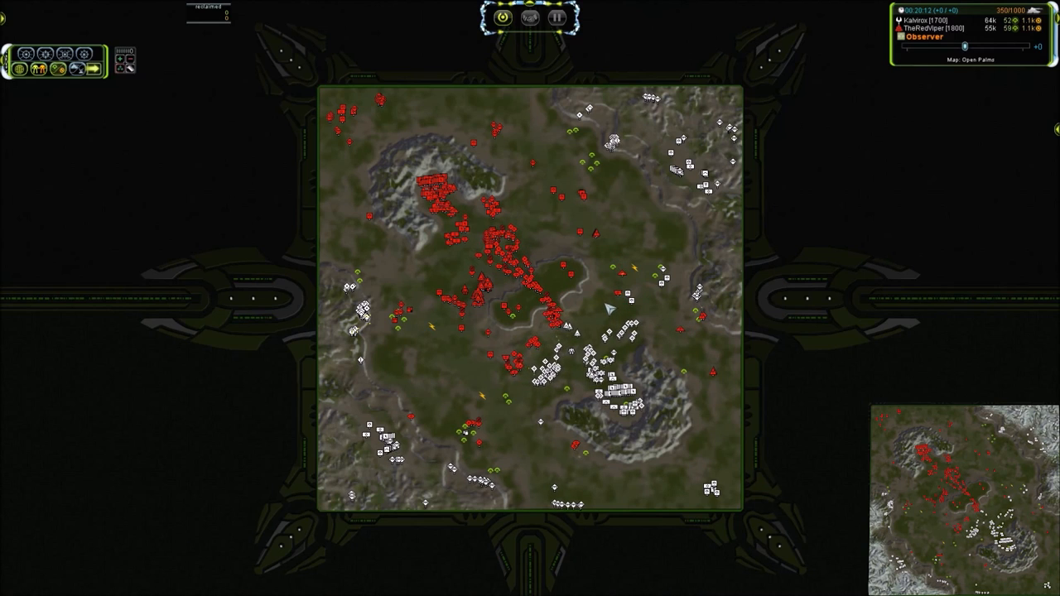
mouse_move(785, 202)
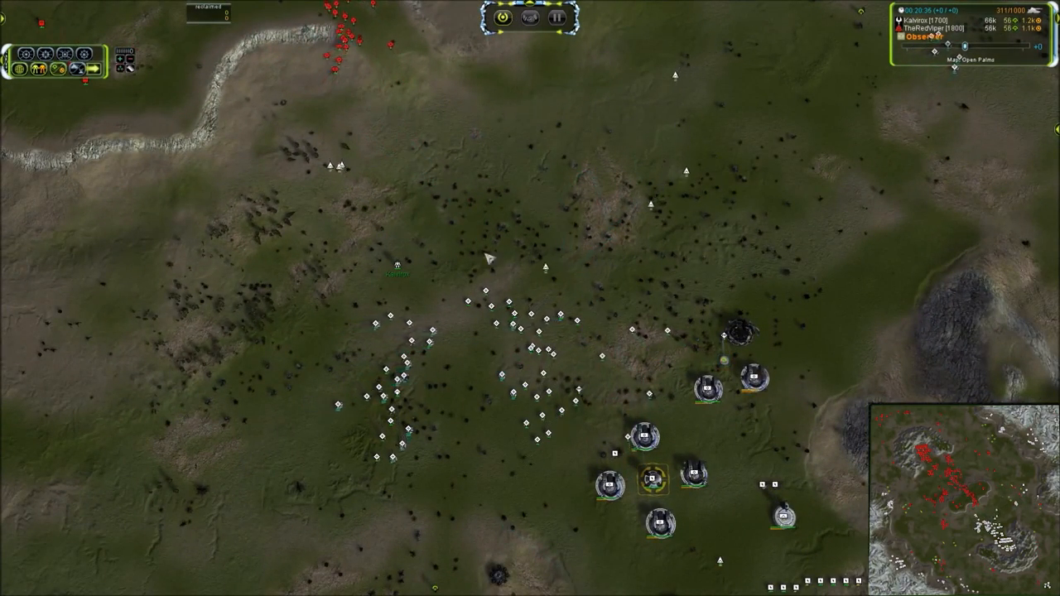
Step: Zoom from the full map onto the large Aeon structure ringed by white units and turrets
scroll(down, 3)
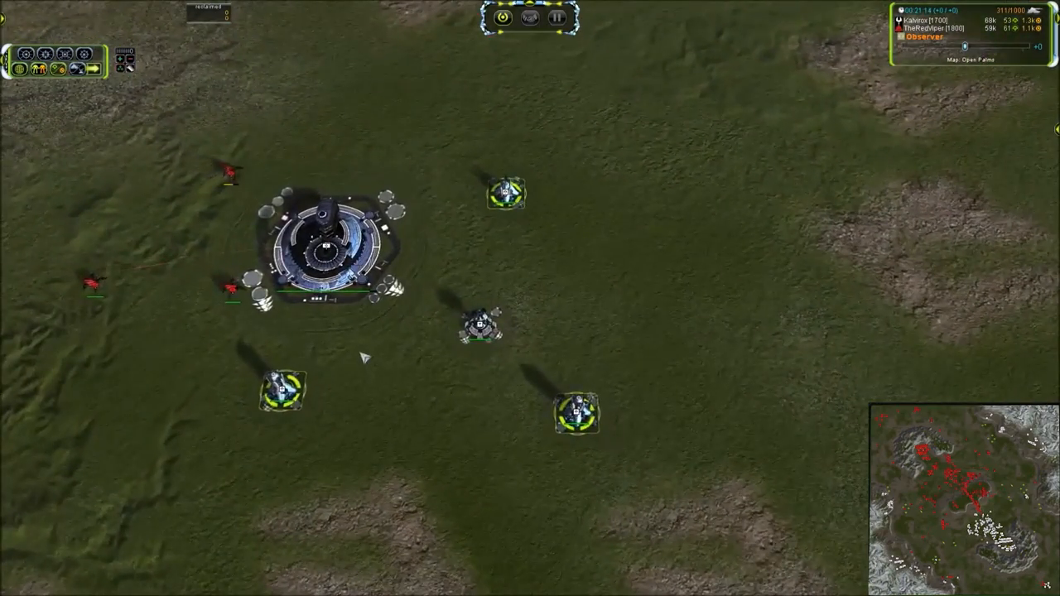
Step: Select the large Aeon base structure under red attack to show its unit info panel
click(331, 240)
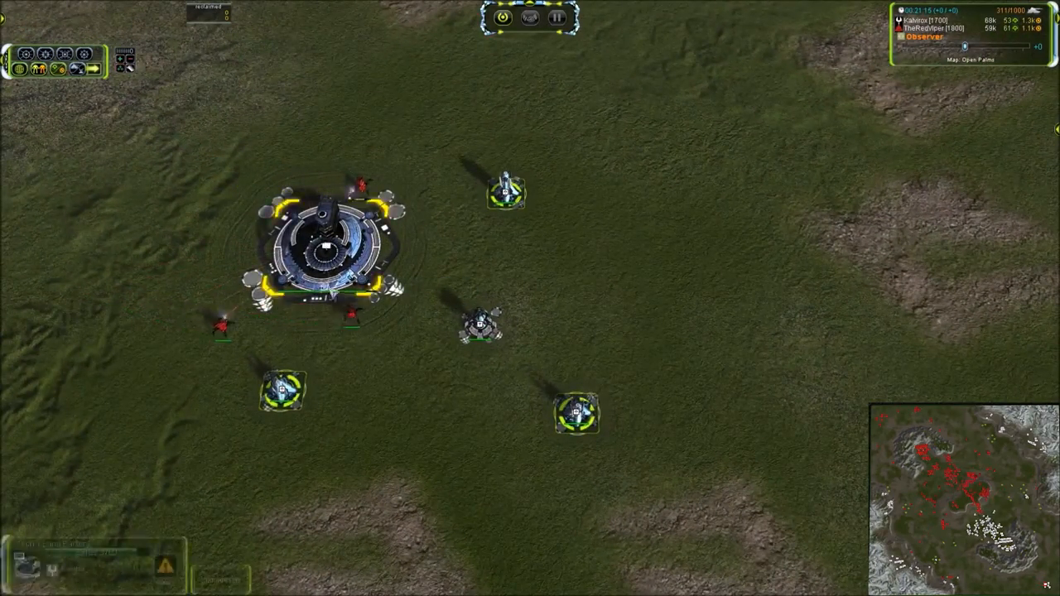
Step: Return to the full-map overview showing red across Open Palms and white in a southern pocket
click(331, 249)
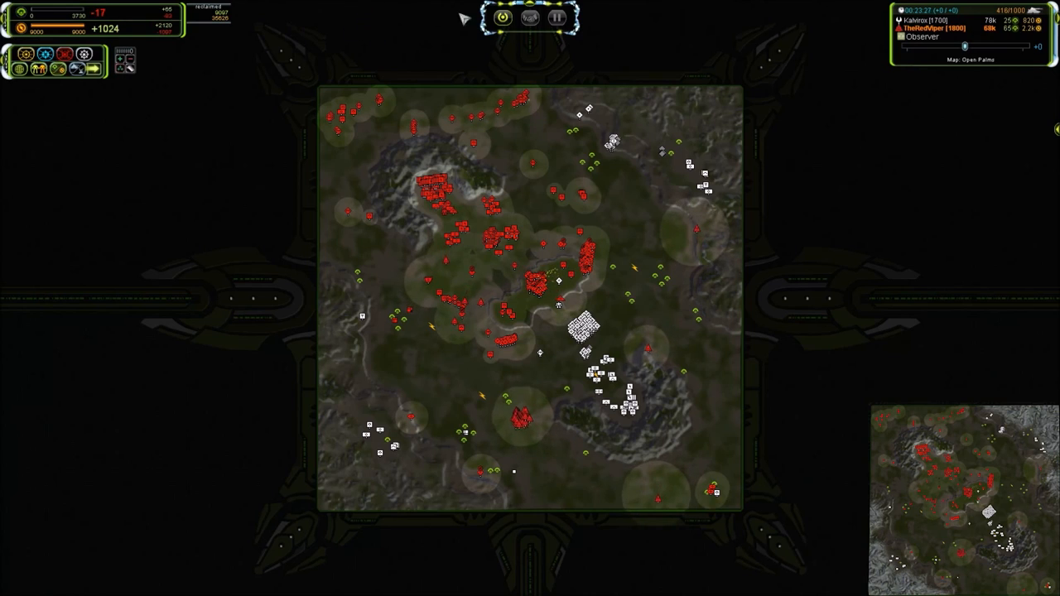
mouse_move(853, 27)
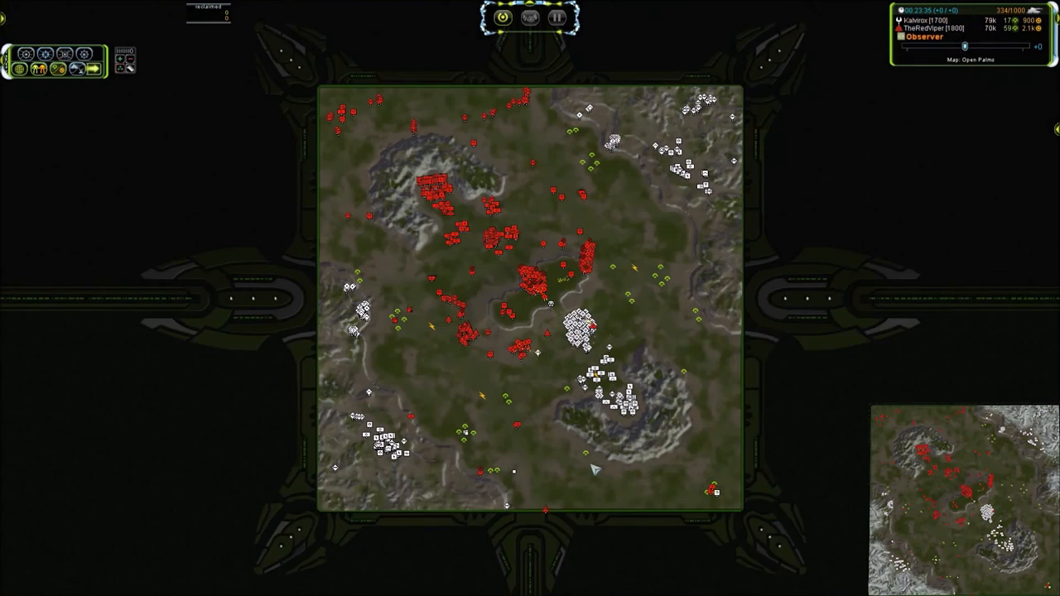
Step: Move the camera toward the map centre where northern red forces face white clusters south of the plateau
scroll(down, 3)
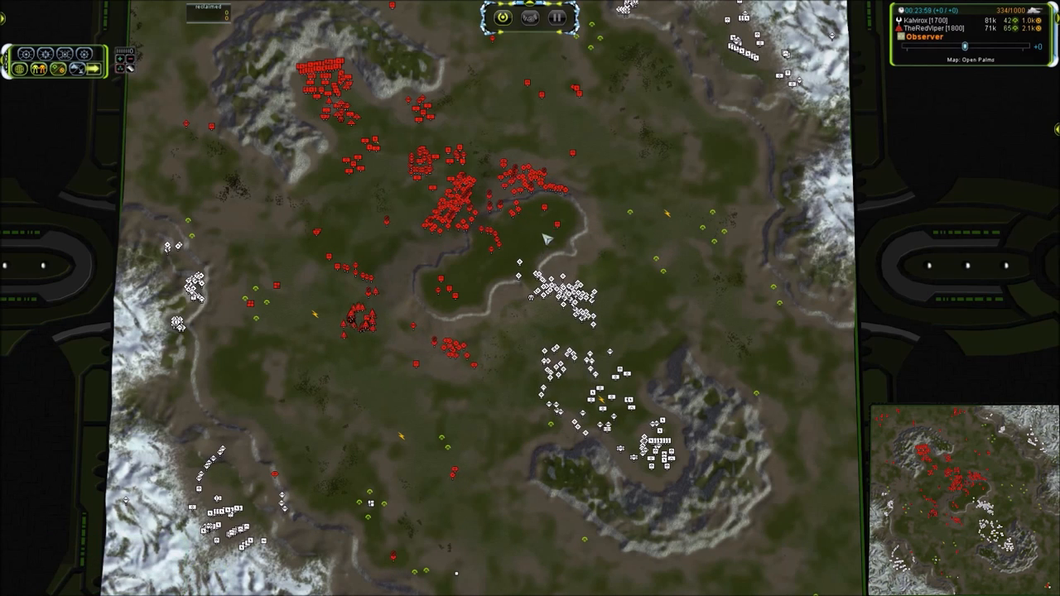
Step: Close in to ground level on an Aeon unit showing its planned movement routes across the grassland
scroll(down, 3)
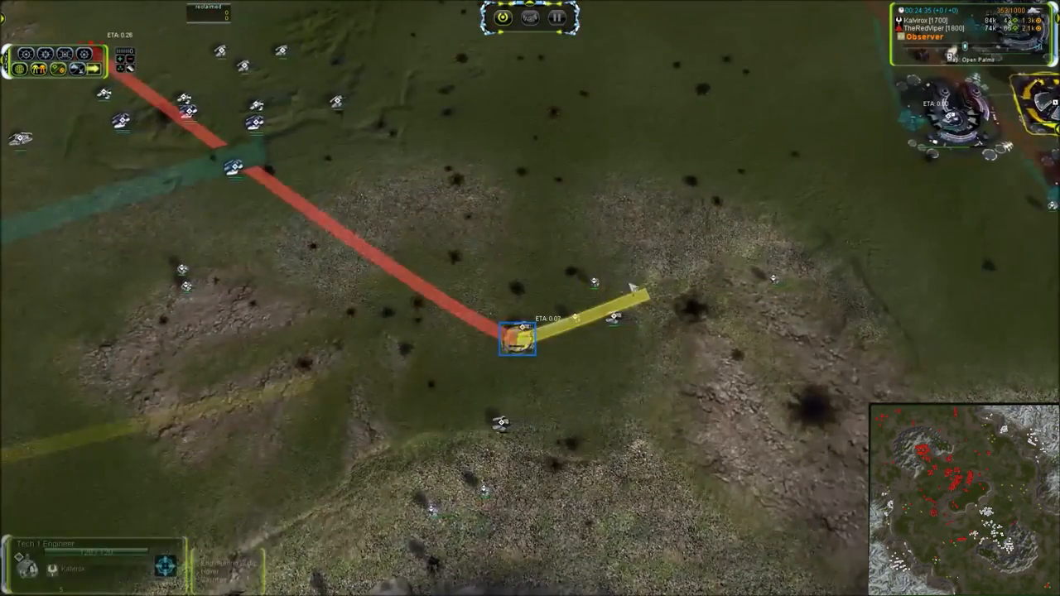
Step: Pull back to a mid-level view of the white army massed near the rocky ridge against a small red group
scroll(down, 3)
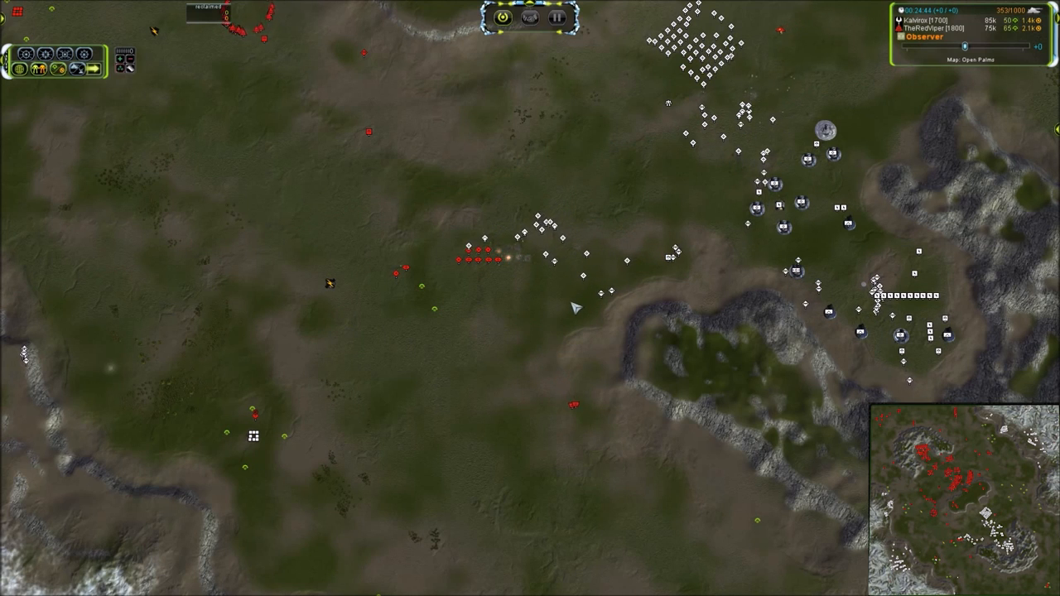
mouse_move(421, 354)
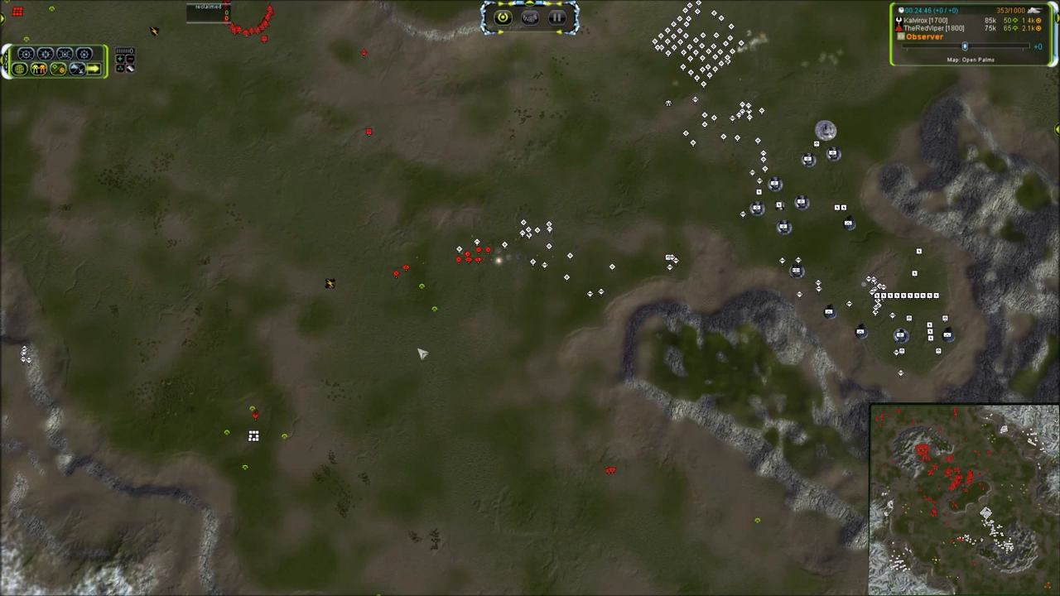
Step: Pan over the large red Cybran formations sweeping through the central grassland
scroll(down, 3)
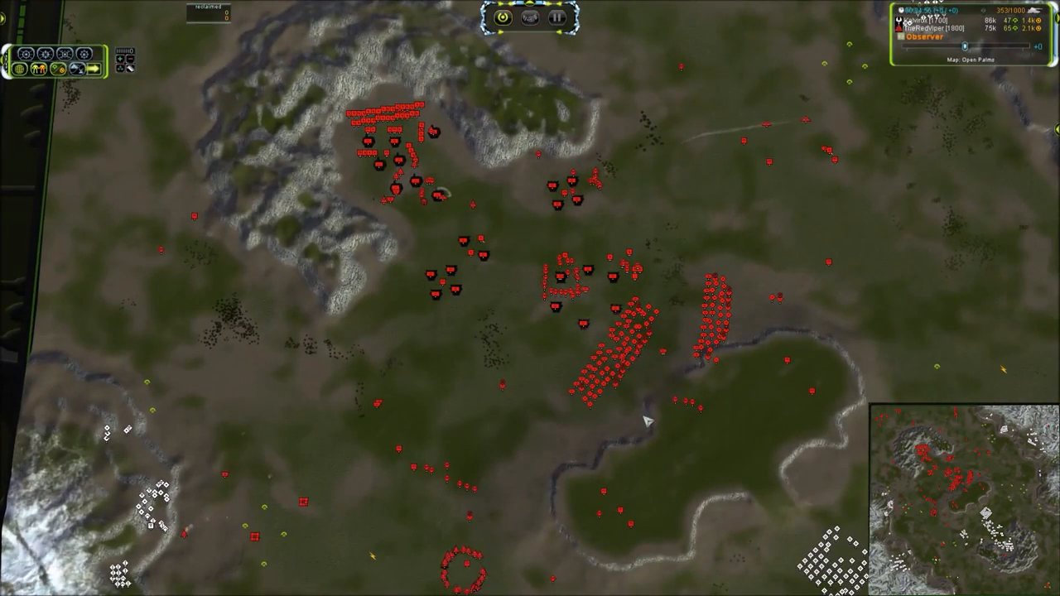
scroll(down, 3)
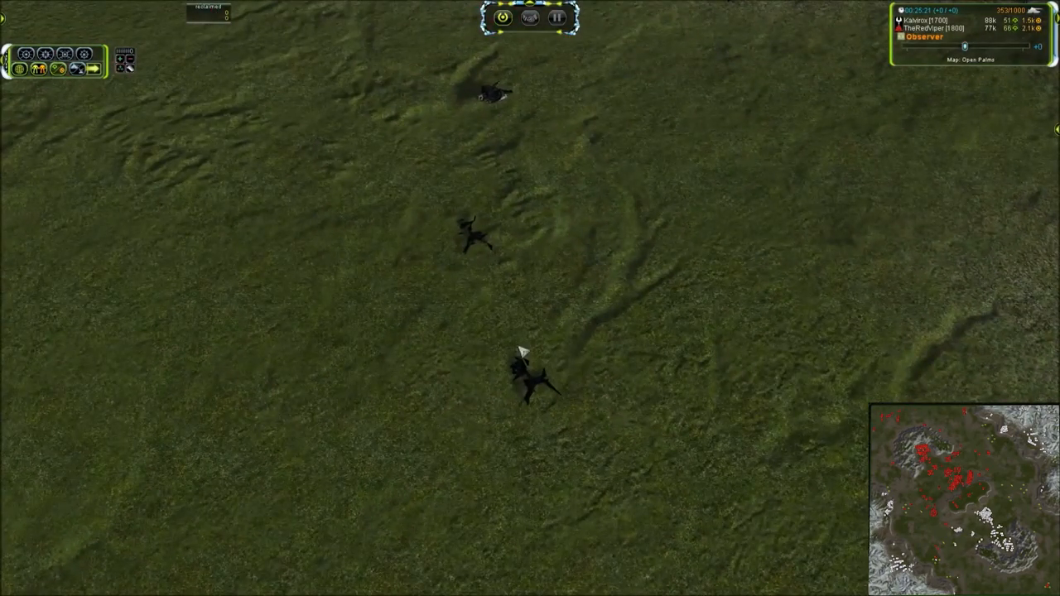
mouse_move(434, 348)
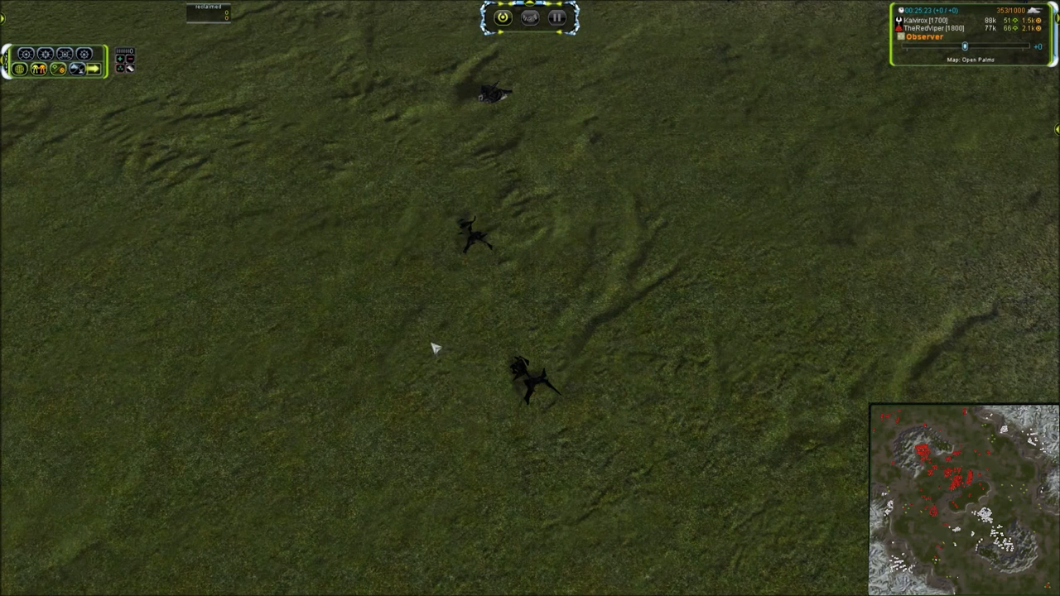
mouse_move(387, 242)
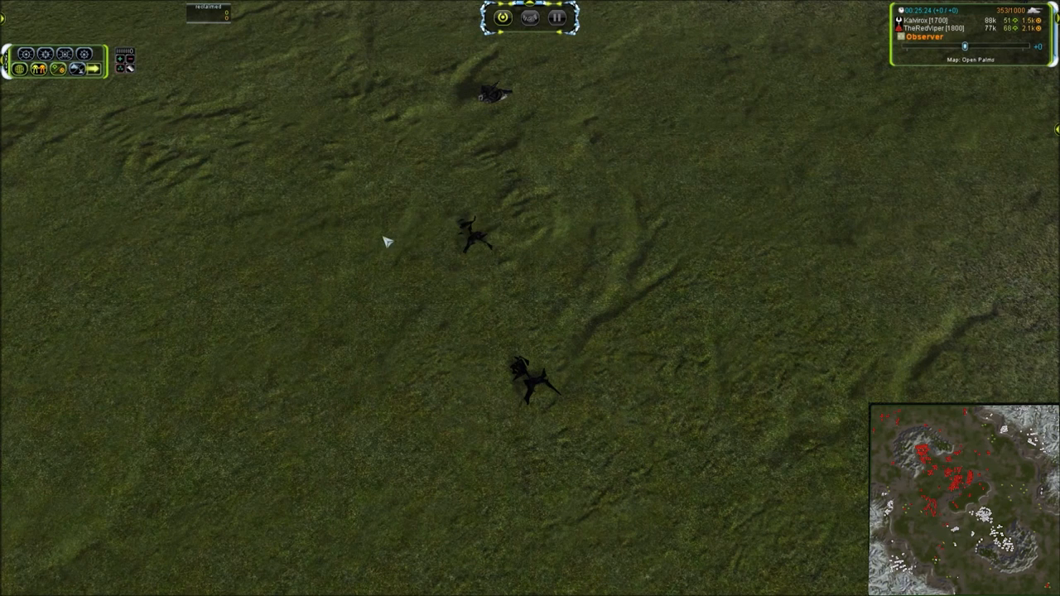
mouse_move(628, 407)
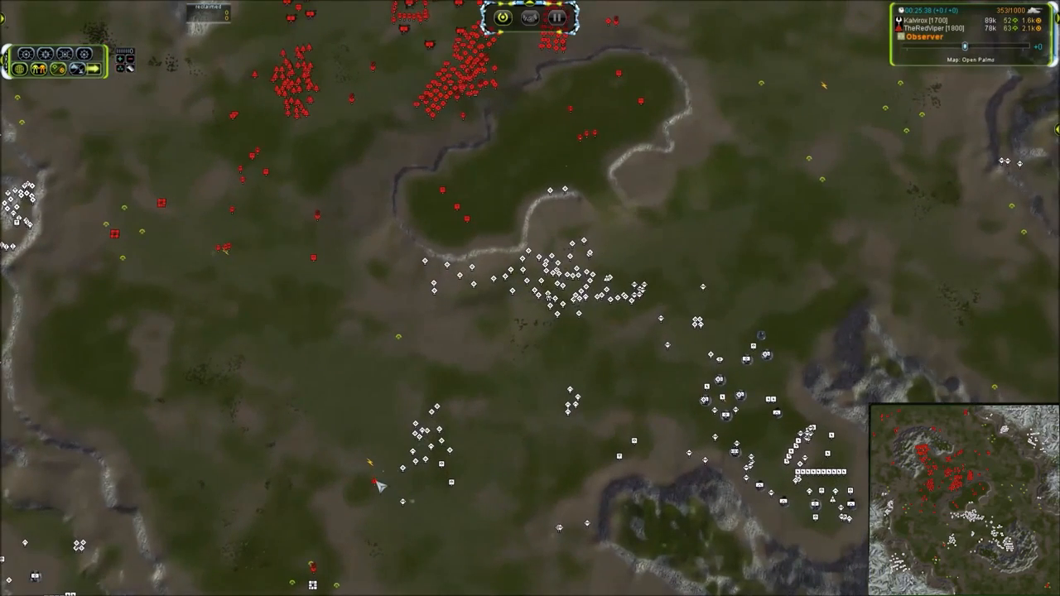
Step: Select the Aeon Armored Command Unit amid its white tanks to follow it up close
click(389, 483)
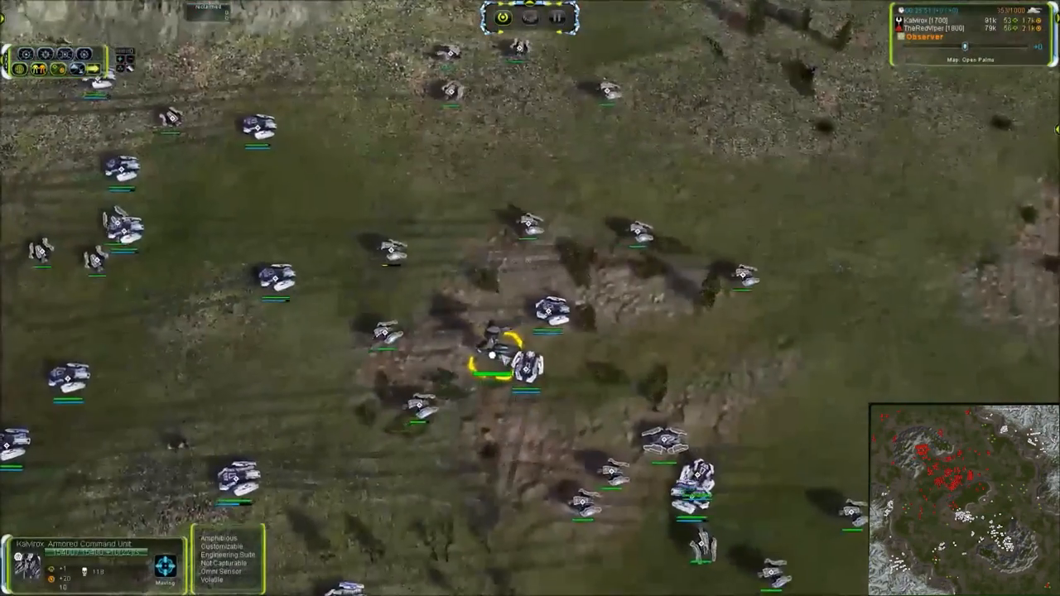
Step: Zoom out over the red Cybran army gathered around Red Viper's Armored Command Unit
scroll(down, 3)
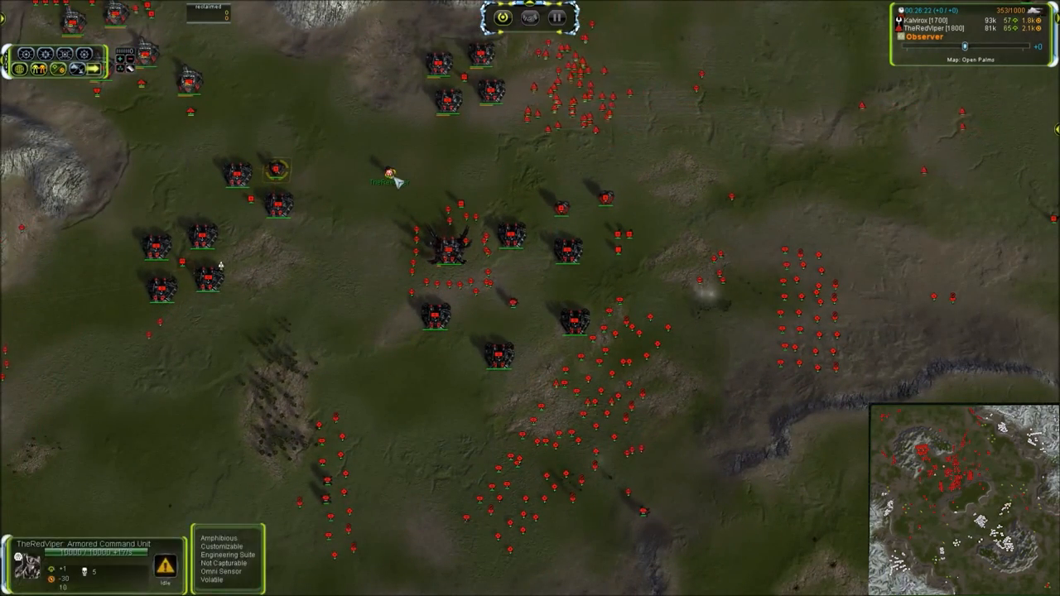
Step: Zoom in on the Aeon Tech 3 Land Factory HQ with its assisting engineers
scroll(down, 3)
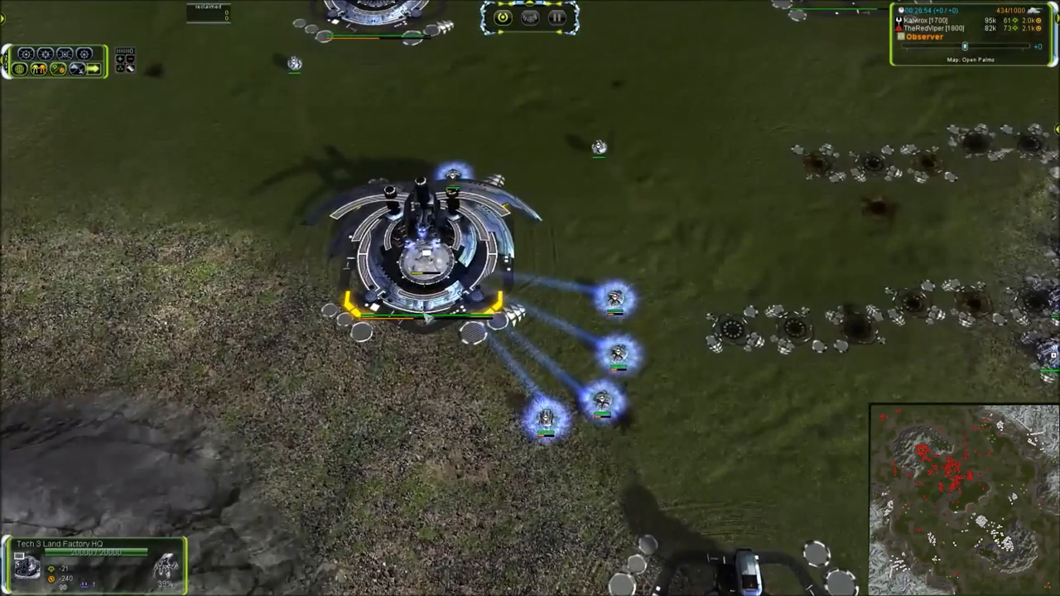
Step: Zoom out over the central Cybran-Aeon battle near the rocky ridge in split-screen view
scroll(down, 3)
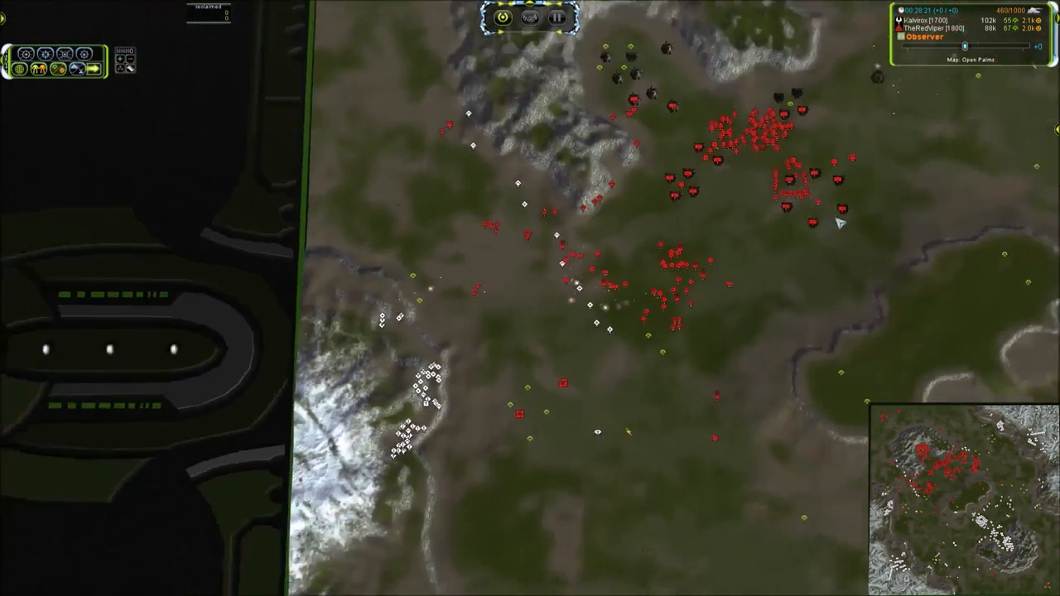
Step: Frame the Cybran army massing around its dark structures below the snowy cliffs
scroll(down, 3)
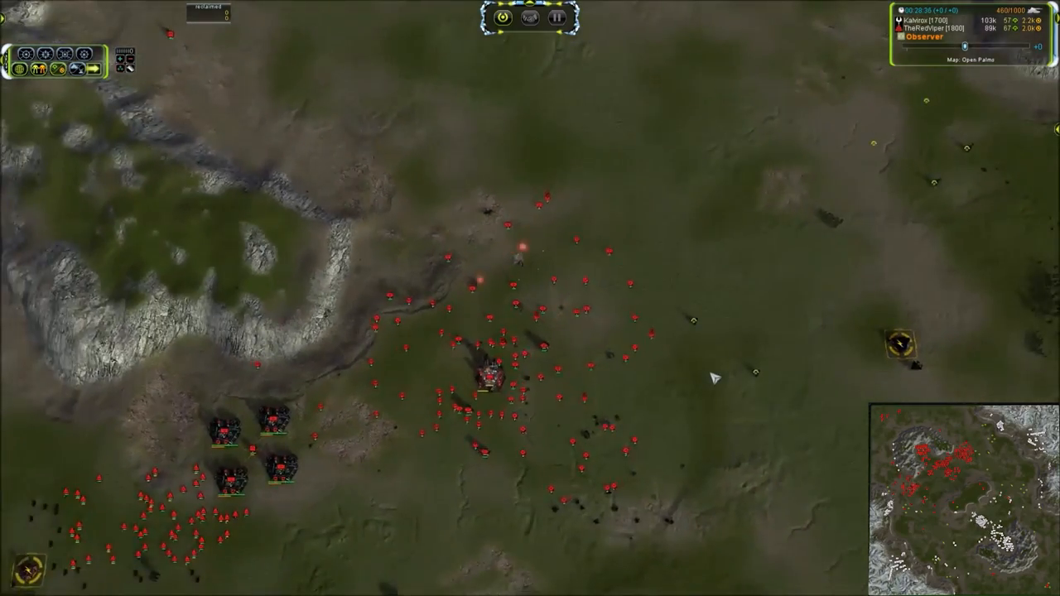
Step: Zoom in on the small Aeon group skirmishing with Cybran units on the open grassland
scroll(down, 3)
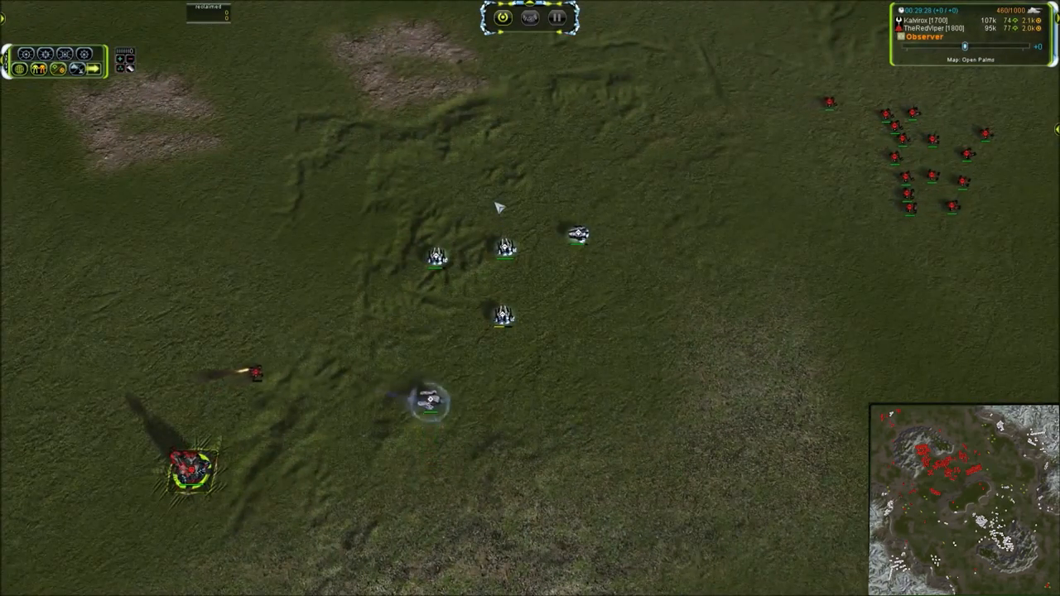
click(431, 313)
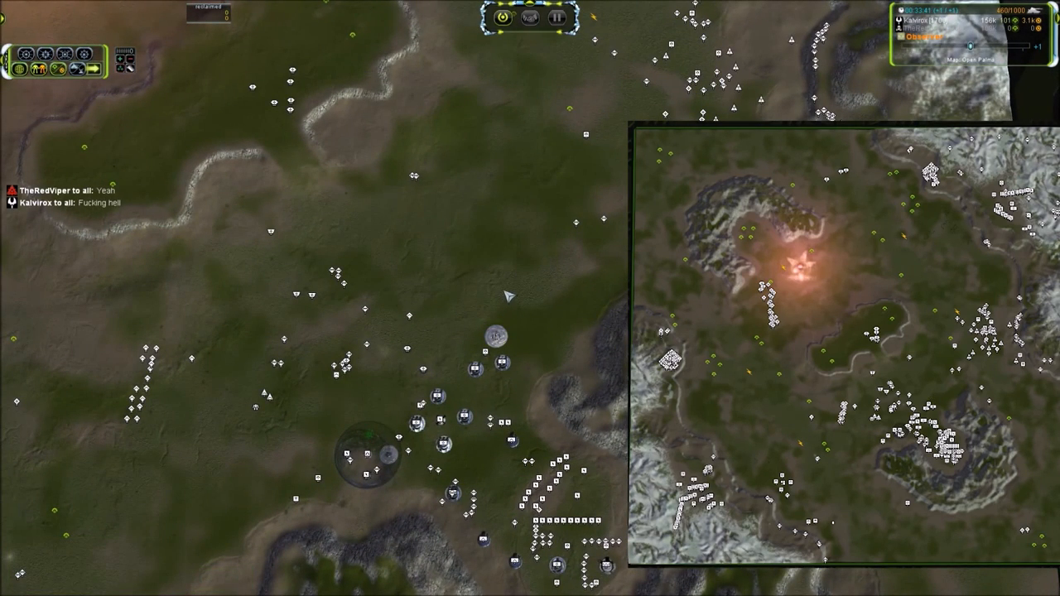
mouse_move(517, 310)
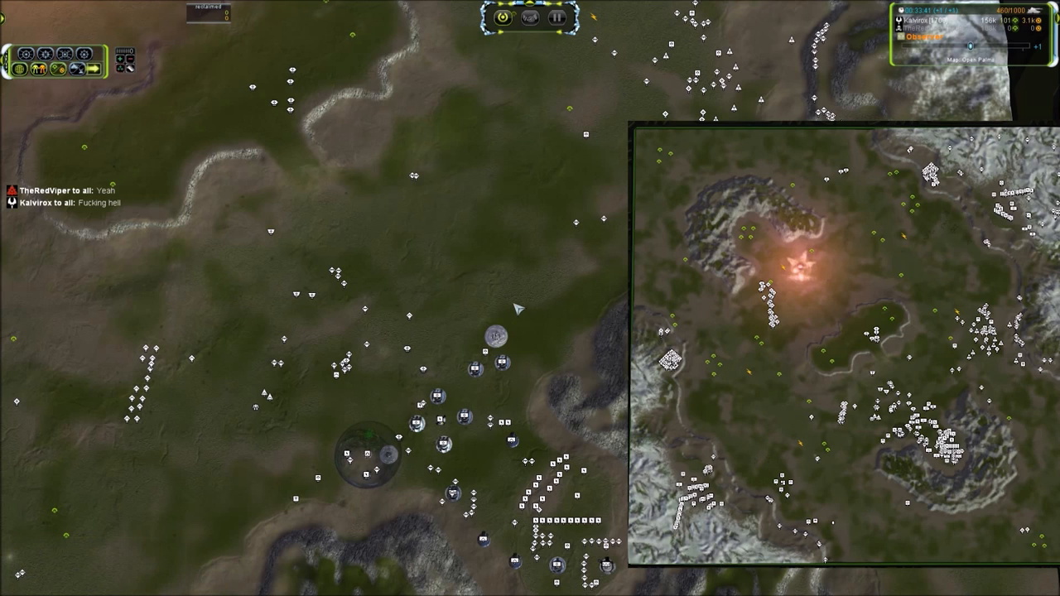
mouse_move(555, 311)
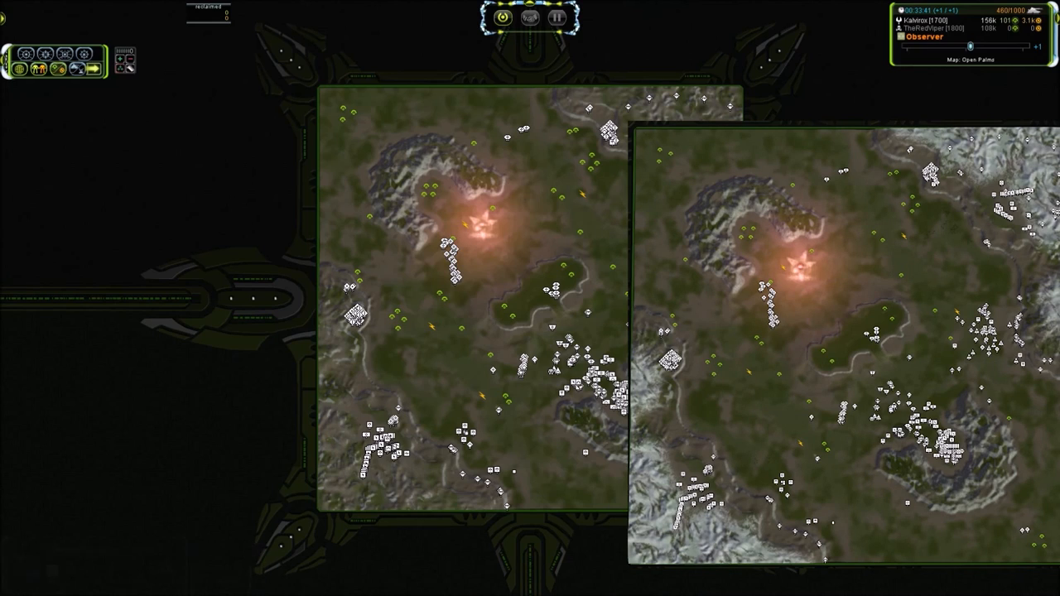
mouse_move(548, 265)
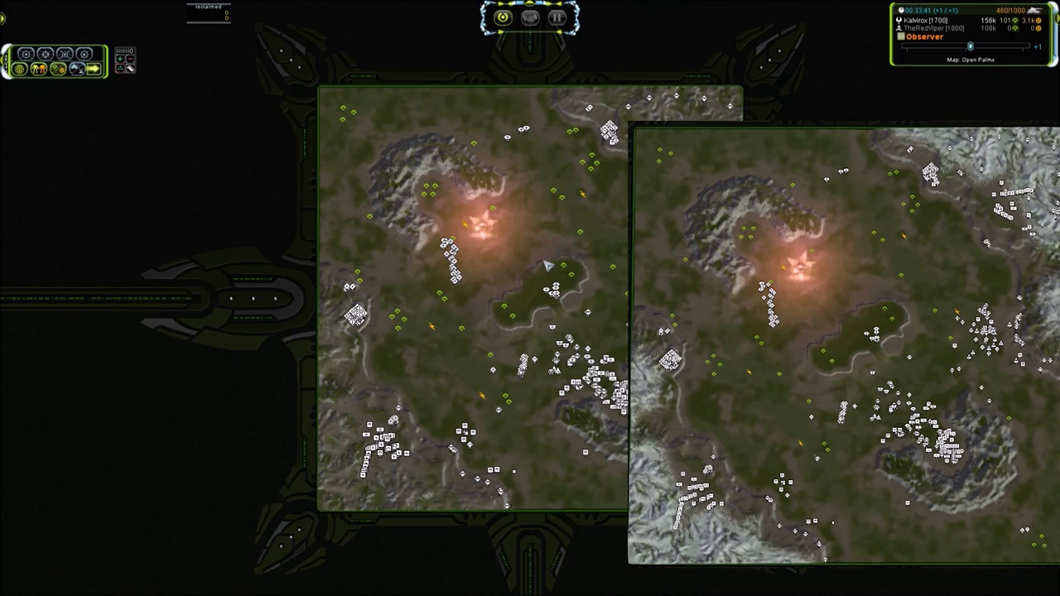